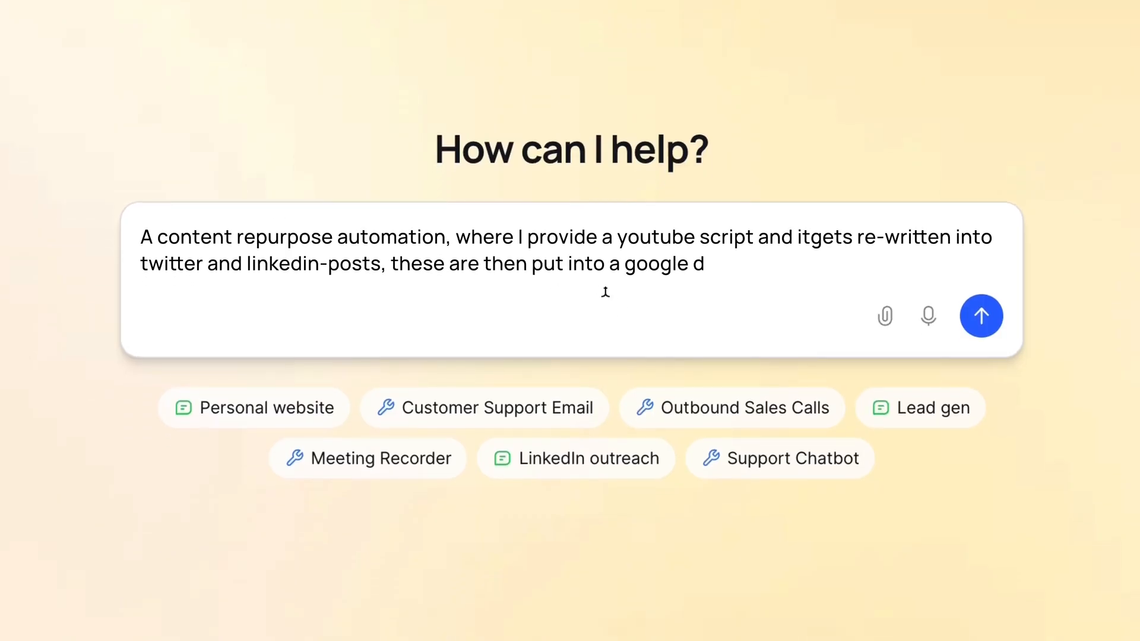
Browse Lindy's agent templates and fill in the YouTube-script-to-Twitter/LinkedIn Google Doc agent request.
{"action": "left_click", "coordinate": [981, 316]}
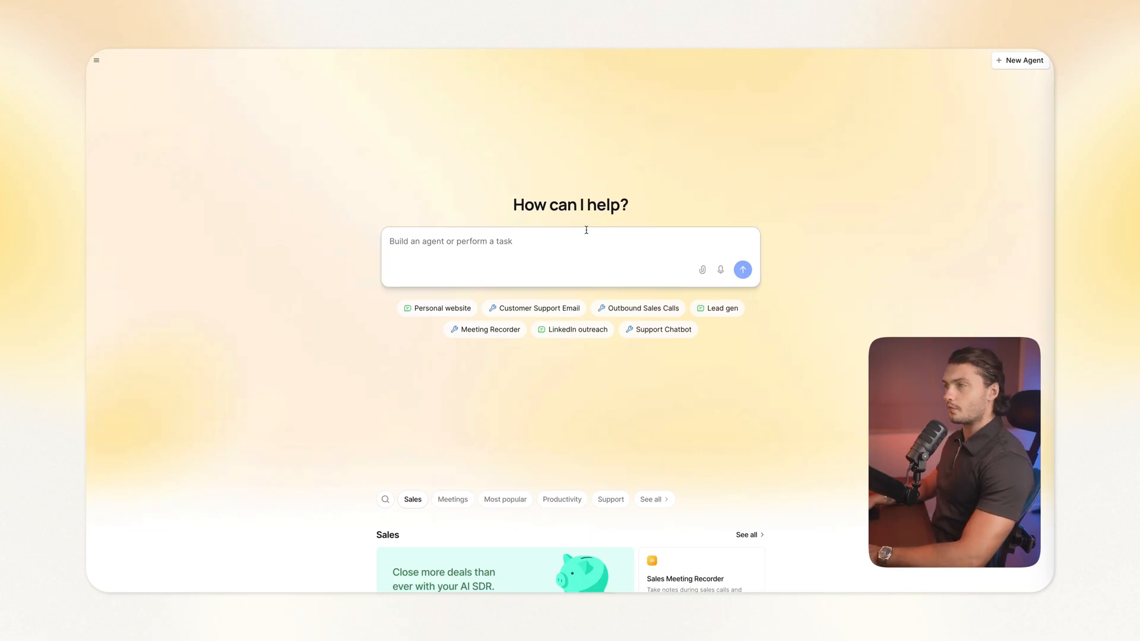
{"action": "left_click", "coordinate": [570, 259]}
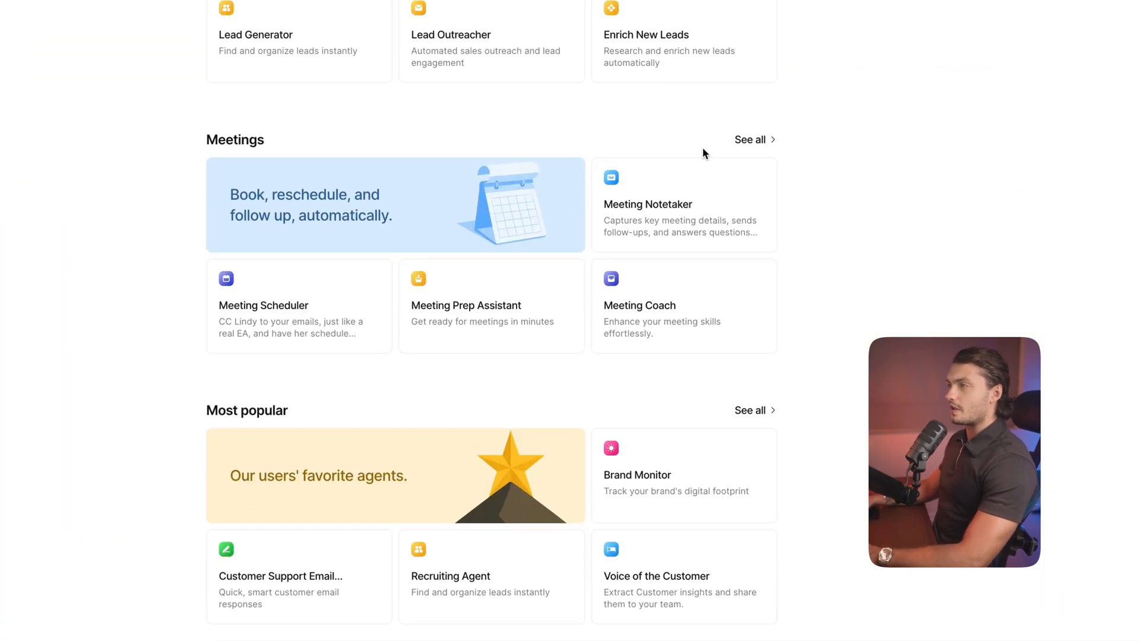
{"action": "scroll", "scroll_direction": "down", "scroll_amount": 3}
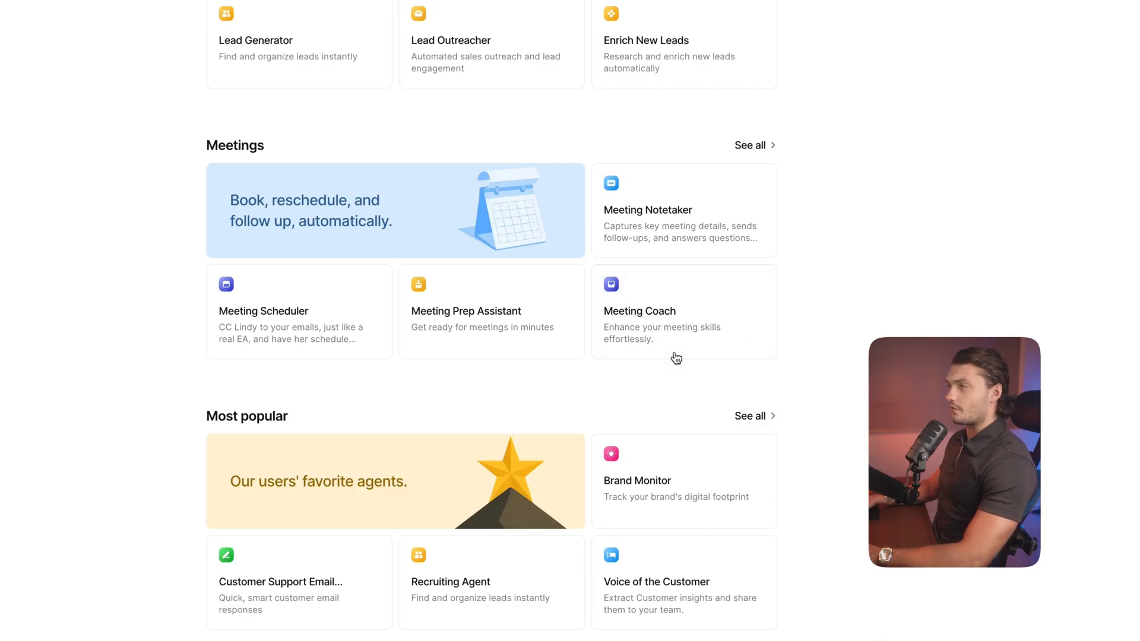
{"action": "scroll", "scroll_direction": "down", "scroll_amount": 3}
{"action": "type", "text": "A content repurpose automation, where I provide a youtube script and it gets re-written into twitter and linkedin-posts, these are then put into a google doc."}
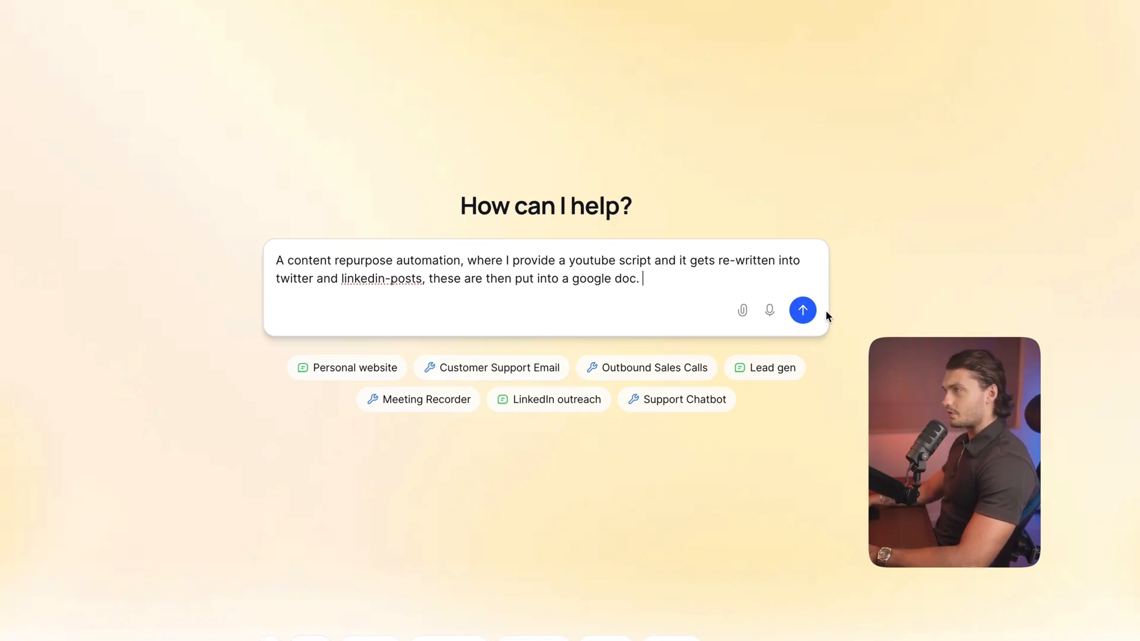
Send the repurpose request, start Build agent, and draft answers ending with platform-optimized, hashtag-free posts.
{"action": "left_click", "coordinate": [803, 310]}
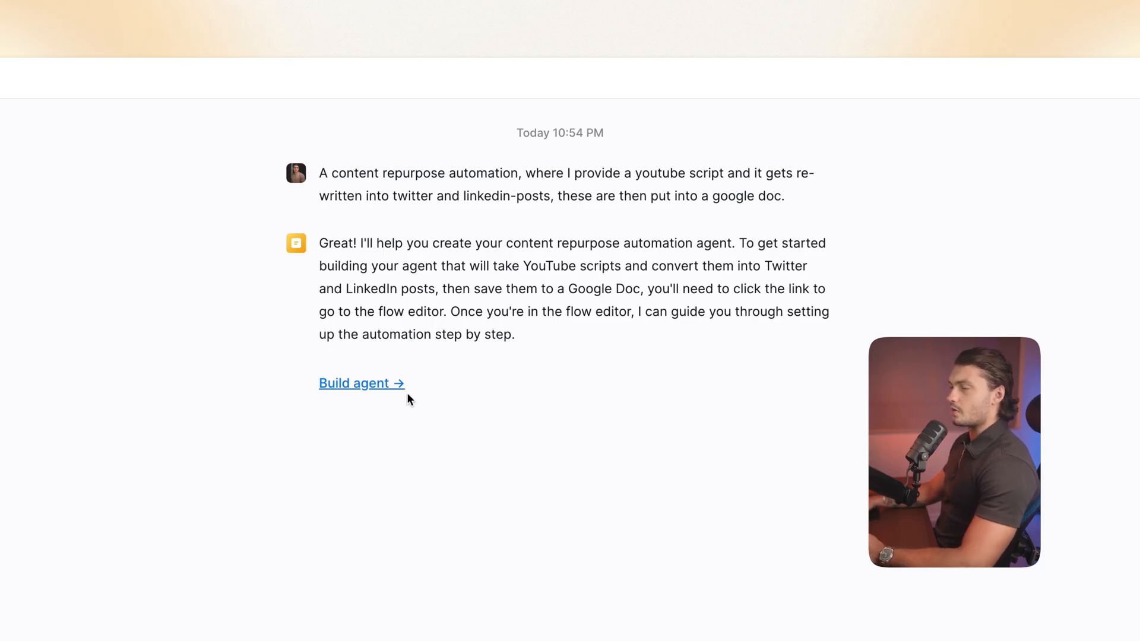
{"action": "left_click", "coordinate": [356, 383]}
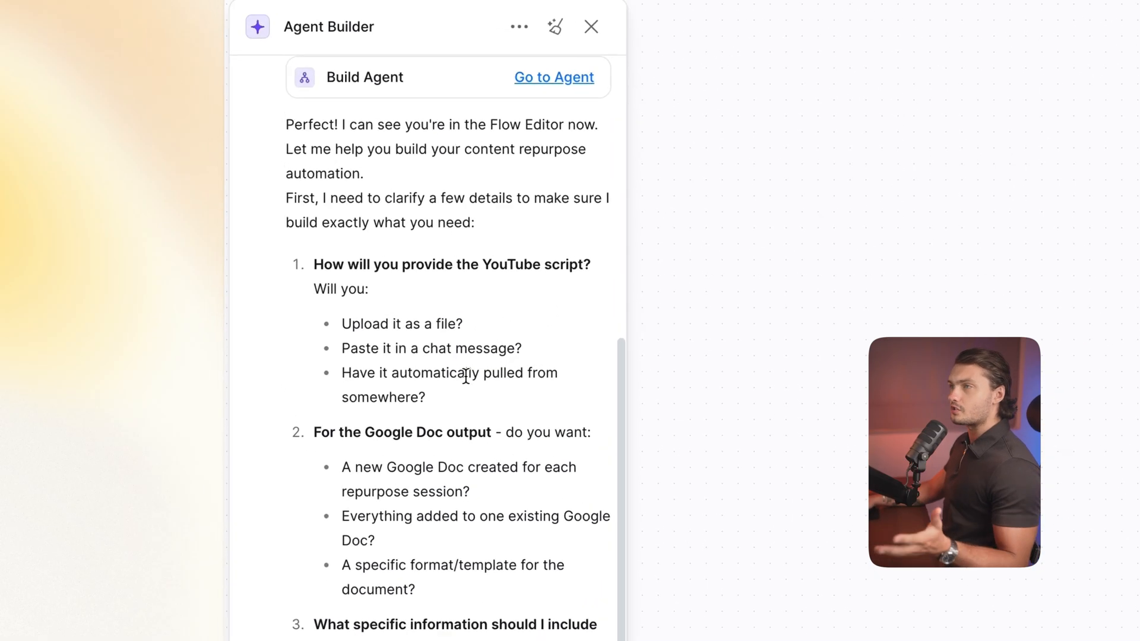
{"action": "scroll", "scroll_direction": "down", "scroll_amount": 3}
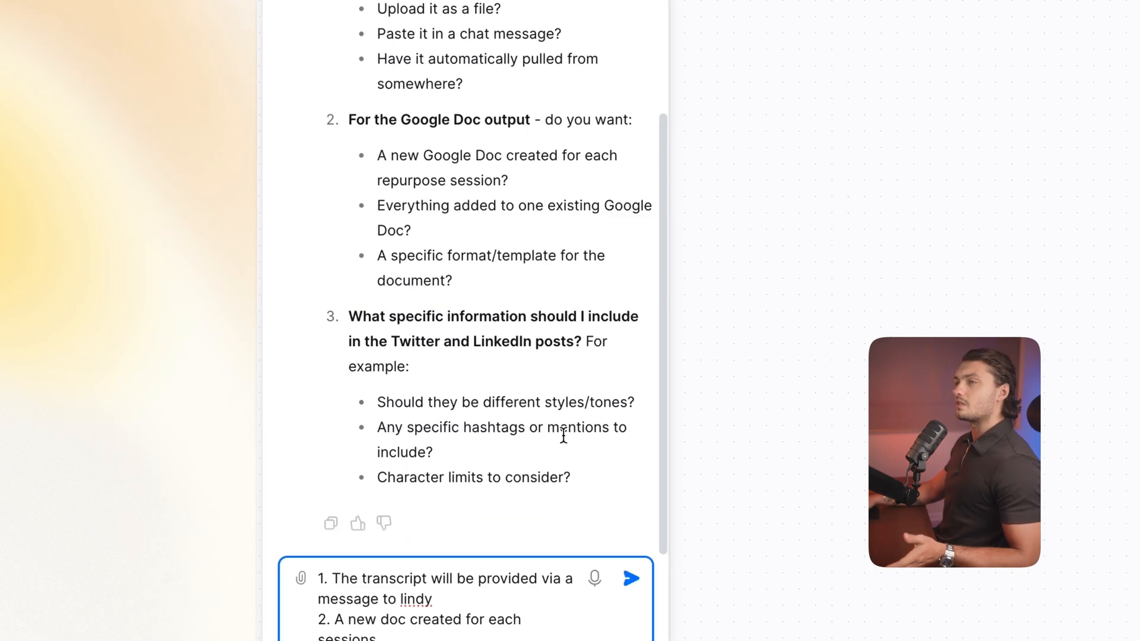
{"action": "type", "text": "3. the posts should be optimized for each platform, no hashtags, consider character limits of each platform"}
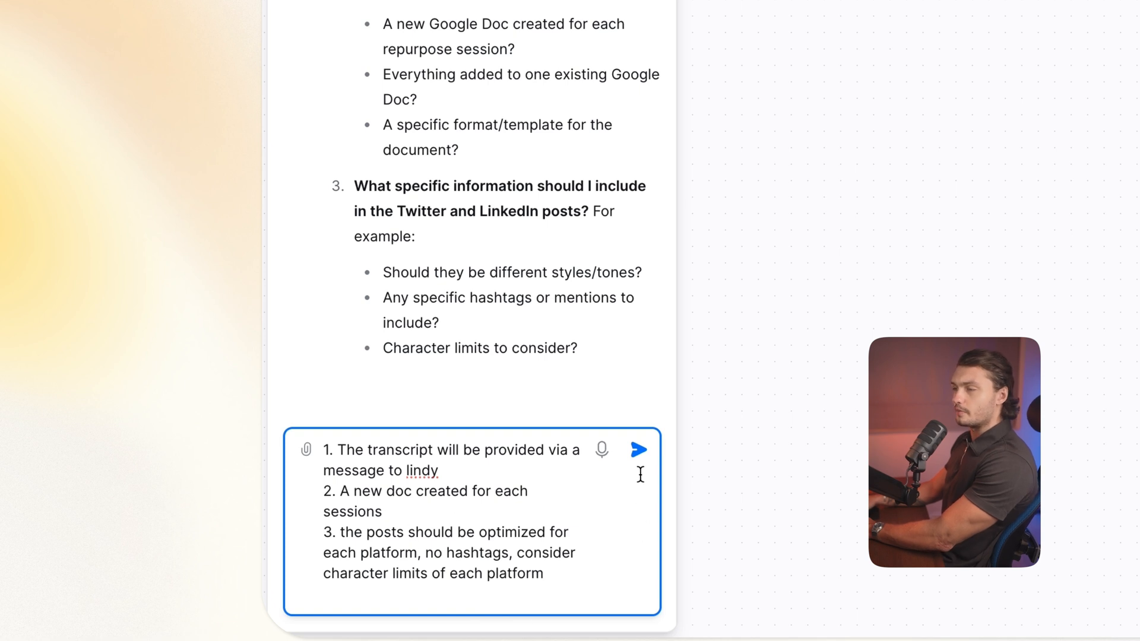
Send the drafted answers about script input, per-session docs and post optimization.
{"action": "left_click", "coordinate": [639, 449]}
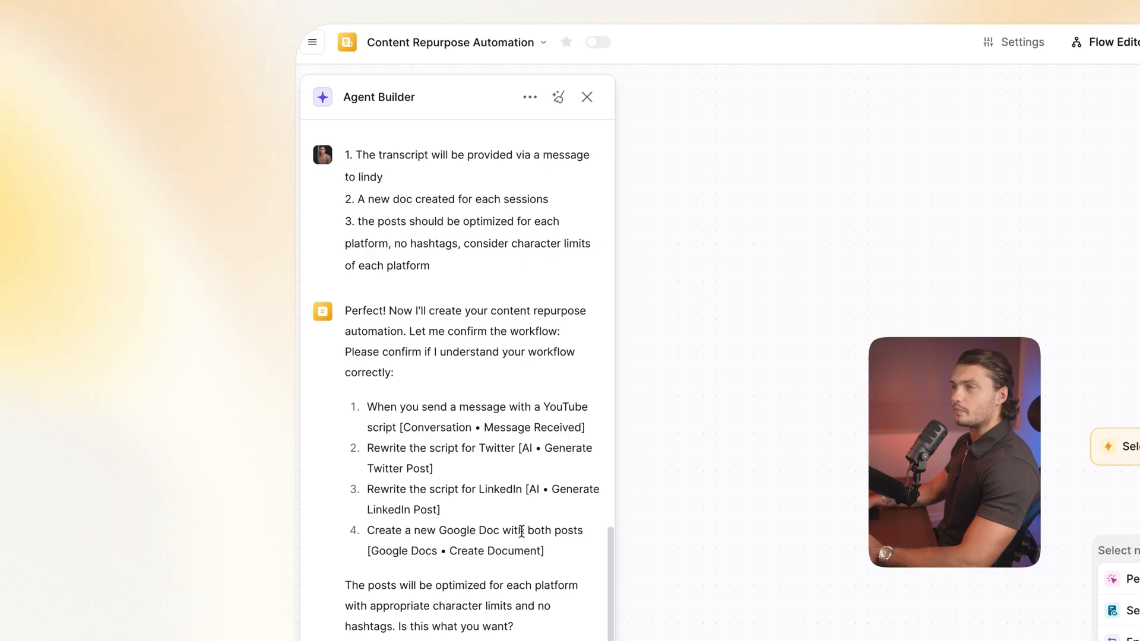
{"action": "mouse_move", "coordinate": [573, 573]}
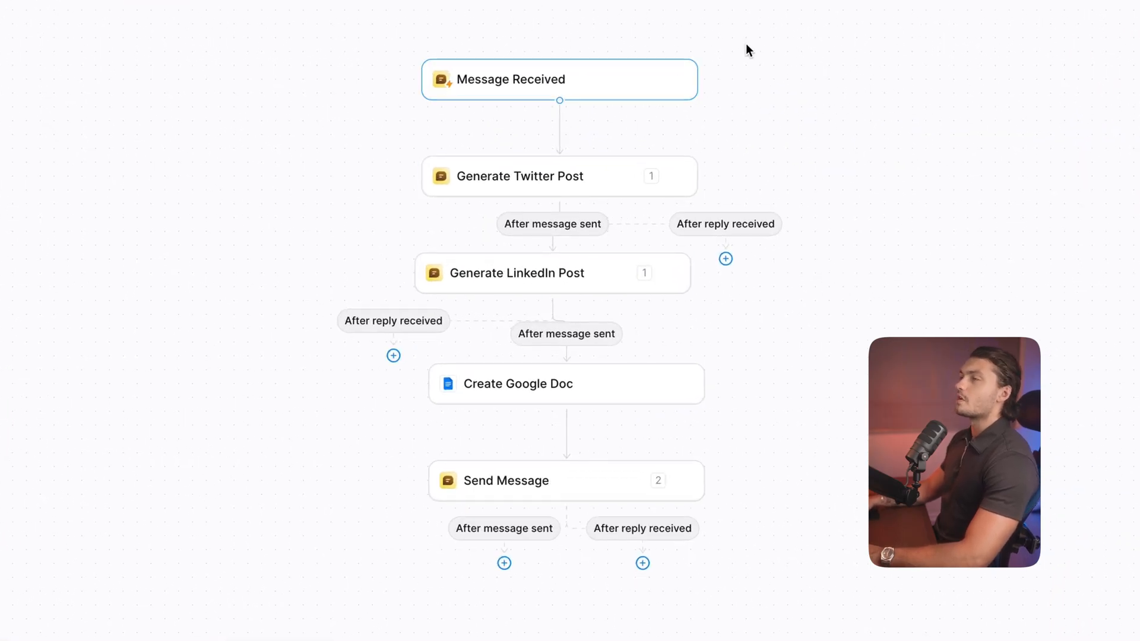
Inspect the Generate Twitter Post step's prompt and scroll through its settings.
{"action": "left_click", "coordinate": [560, 79]}
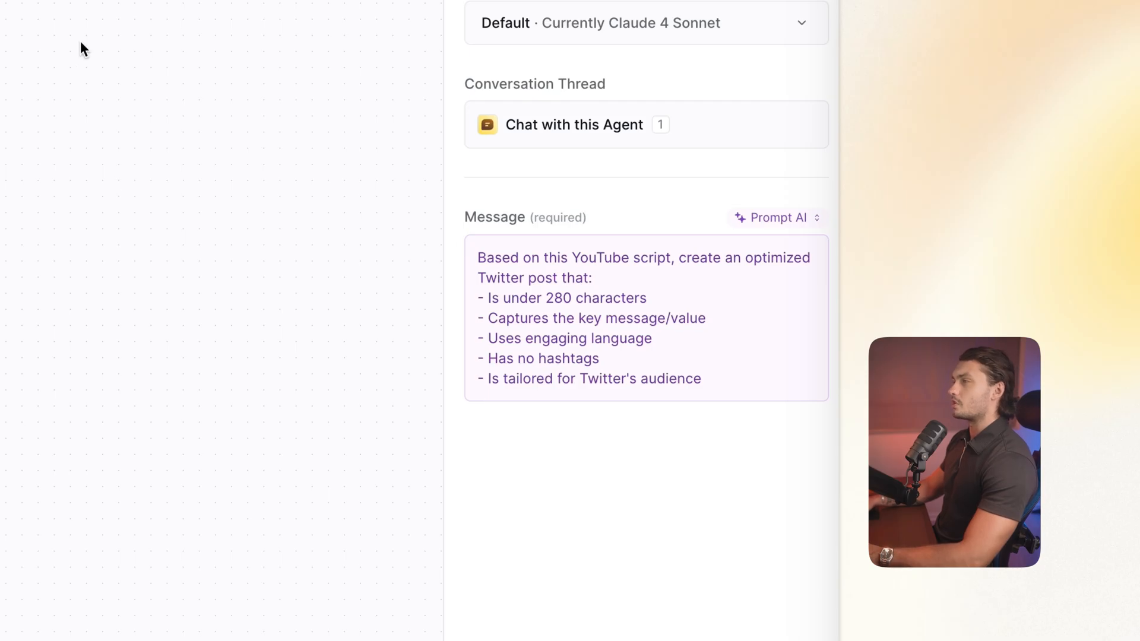
{"action": "mouse_move", "coordinate": [409, 390]}
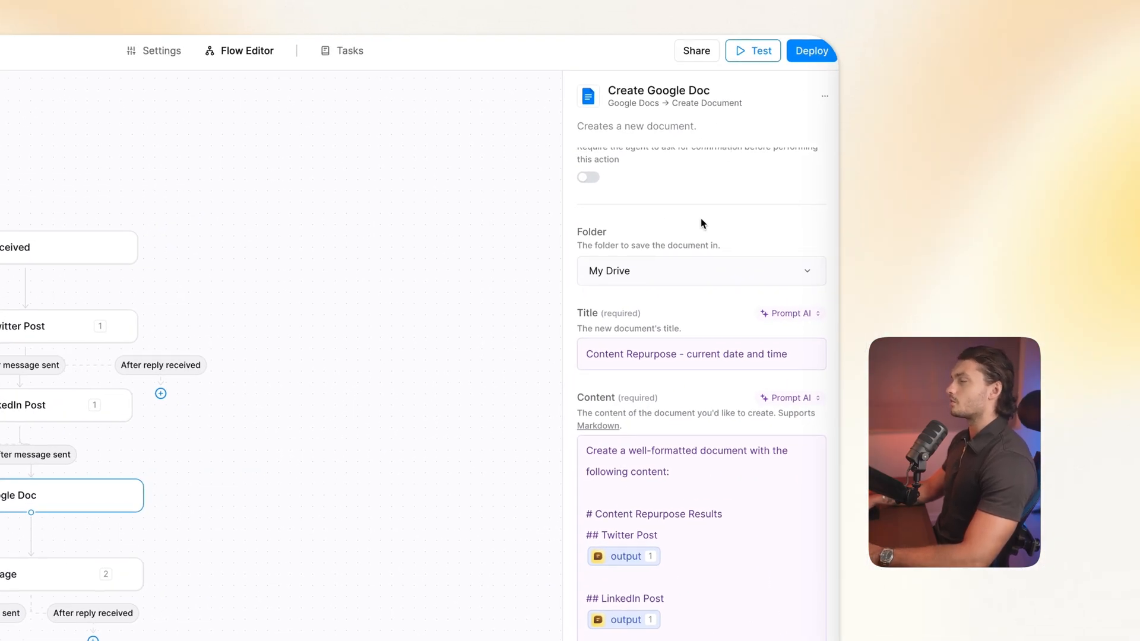
{"action": "scroll", "scroll_direction": "down", "scroll_amount": 3}
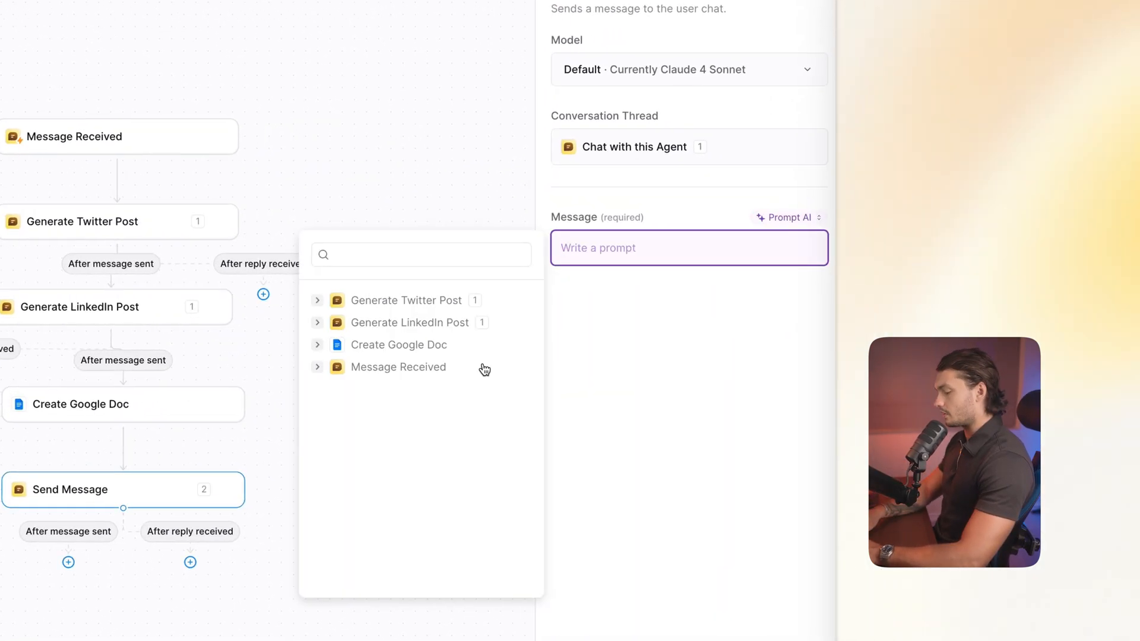
{"action": "type", "text": "Messa"}
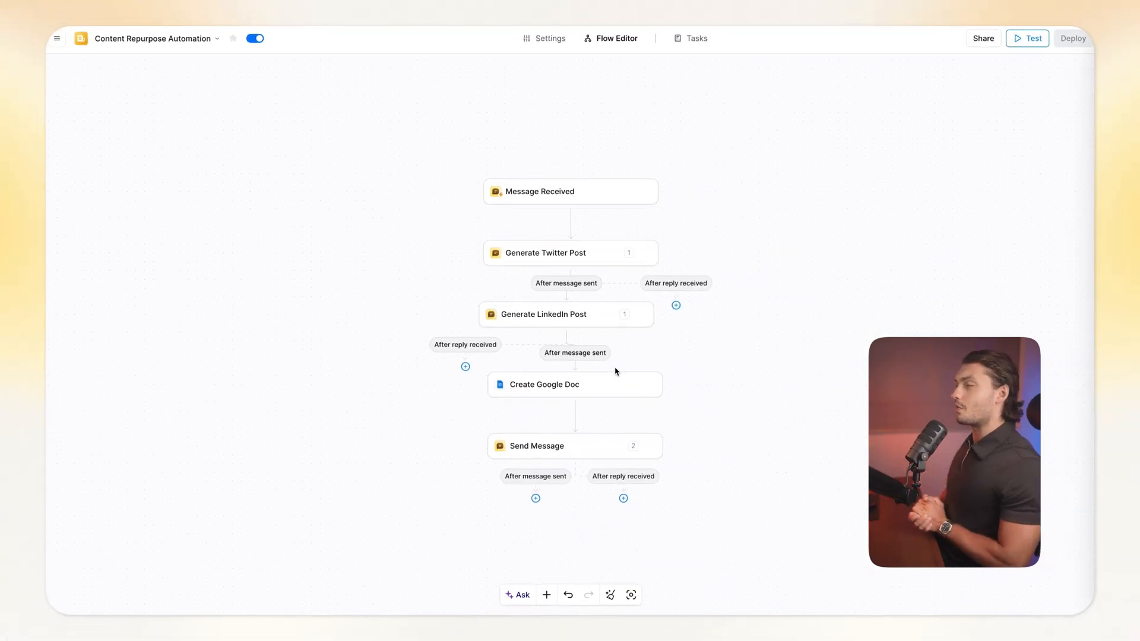
{"action": "mouse_move", "coordinate": [657, 500]}
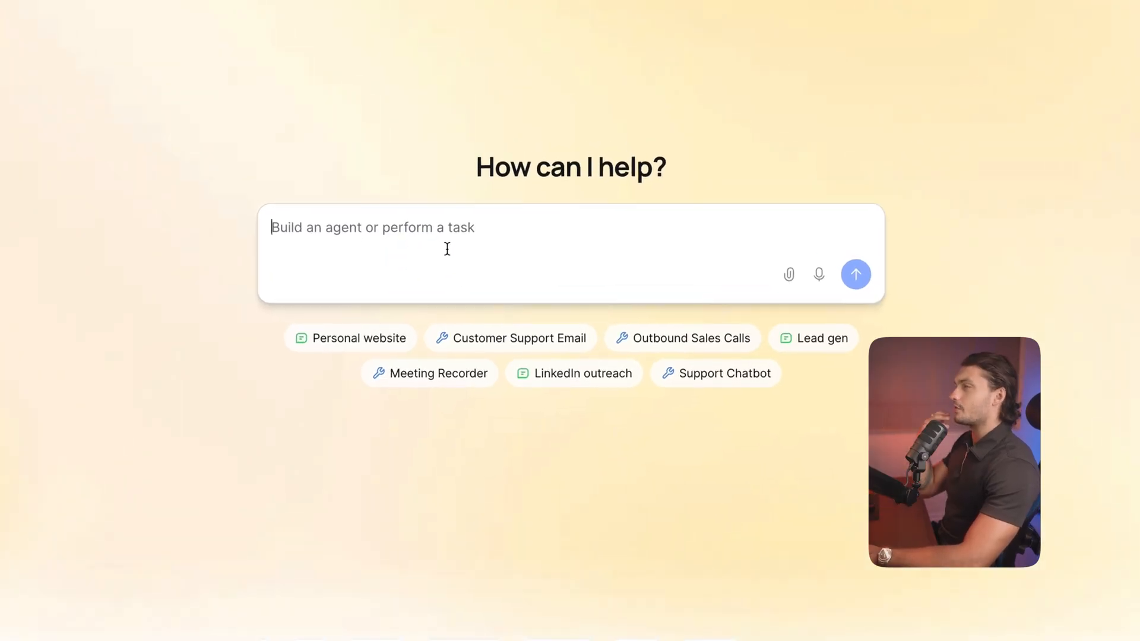
Describe an AI lead gen automation that scrapes speakers from a sent link into a sheet.
{"action": "type", "text": "Build out an ai lead gen automation, that will take the link that I send, scrape it for different speakers involved, add them to a google sheet and then once all the speakers have been added enrich those leads by doing additional research on them via the web."}
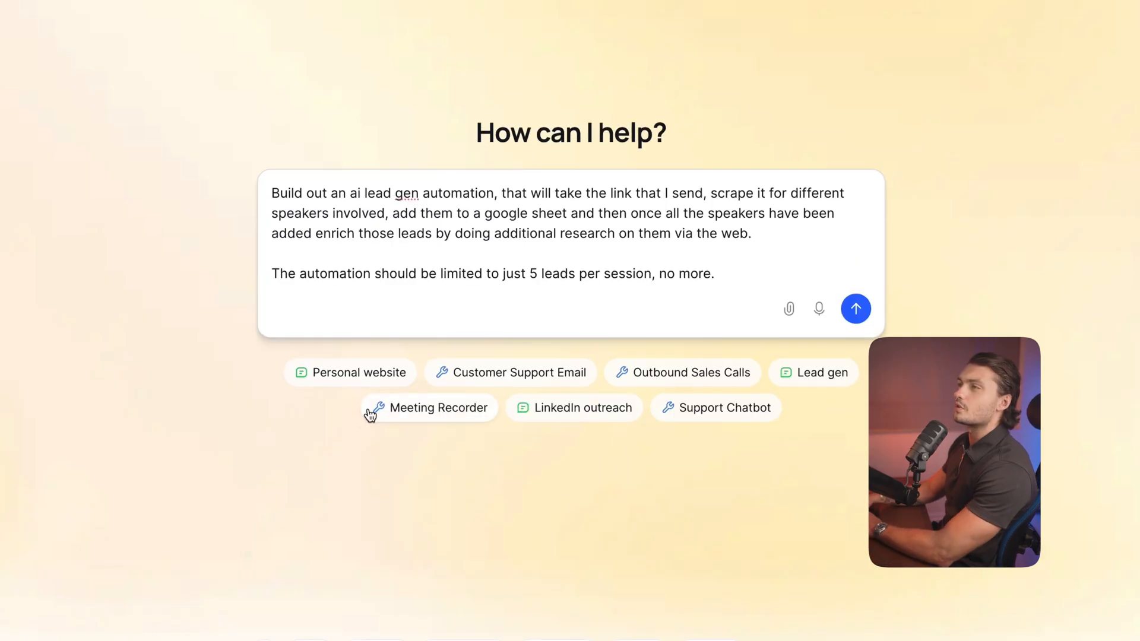
{"action": "mouse_move", "coordinate": [428, 326]}
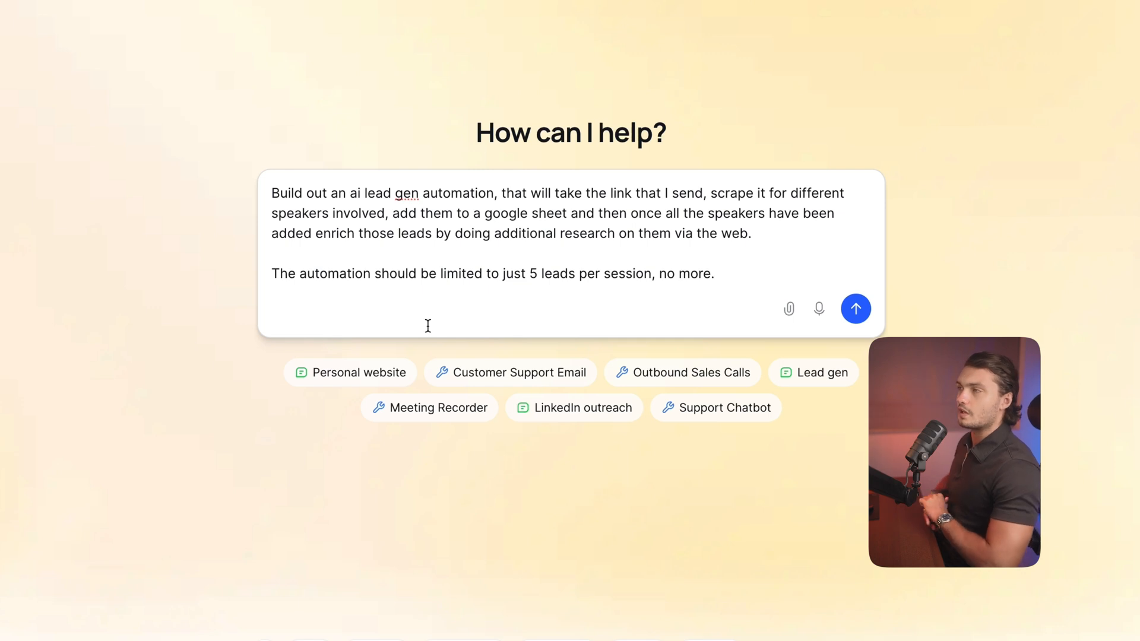
{"action": "mouse_move", "coordinate": [446, 381]}
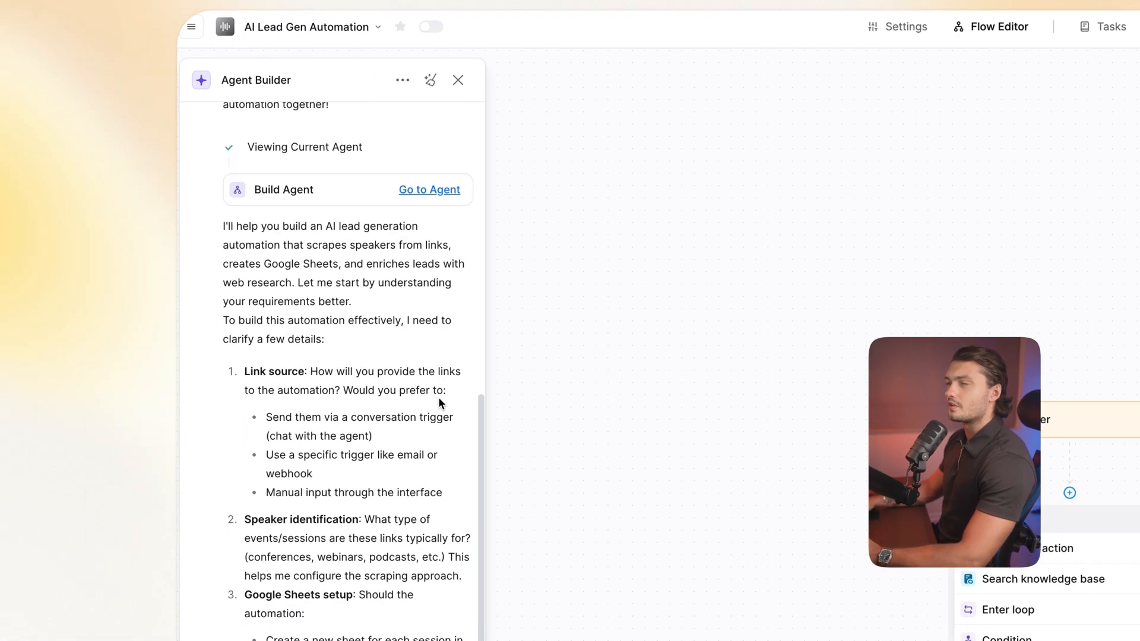
Answer the five setup questions: conferences, speakers' positions and activities, and a reply message.
{"action": "scroll", "scroll_direction": "down", "scroll_amount": 3}
{"action": "type", "text": "1. I will send them via conversation trigger"}
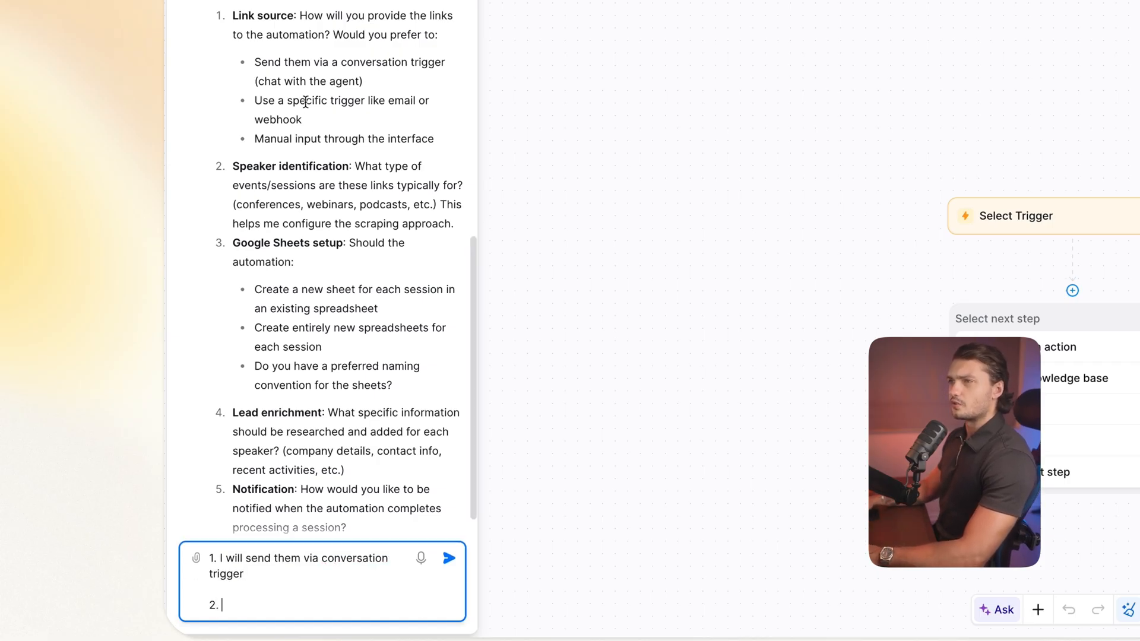
{"action": "scroll", "scroll_direction": "down", "scroll_amount": 3}
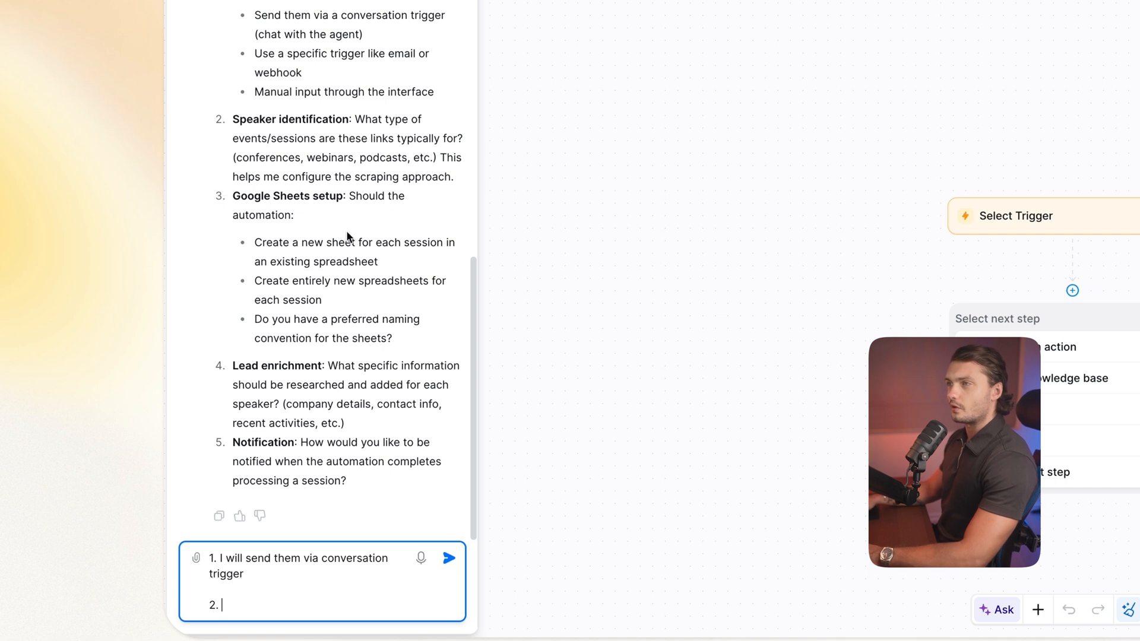
{"action": "type", "text": "C"}
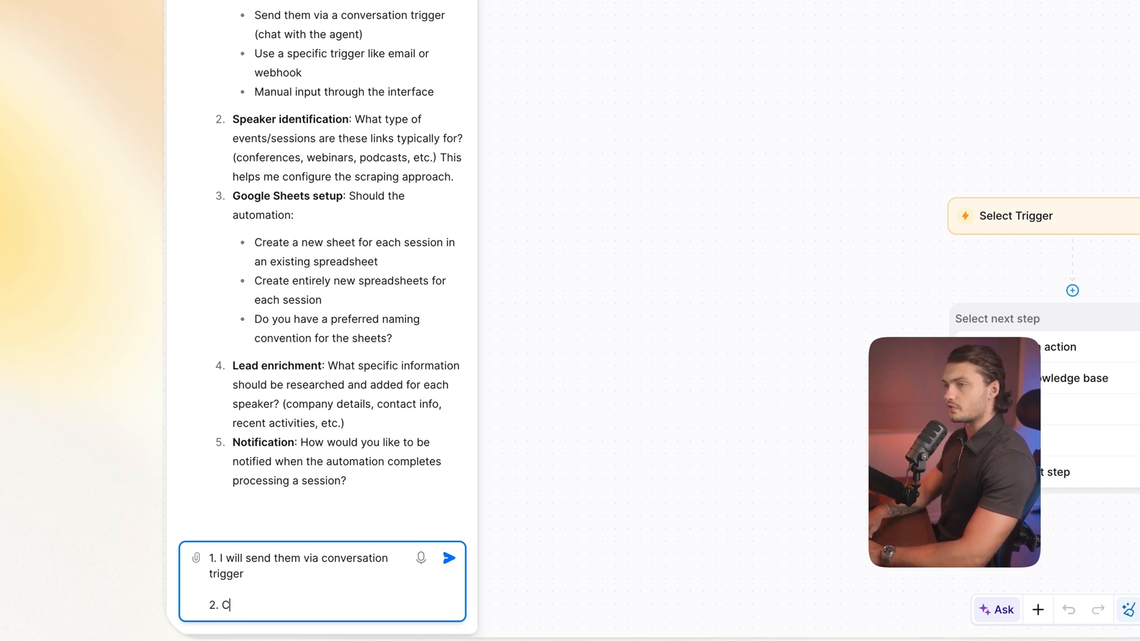
{"action": "type", "text": "onferences"}
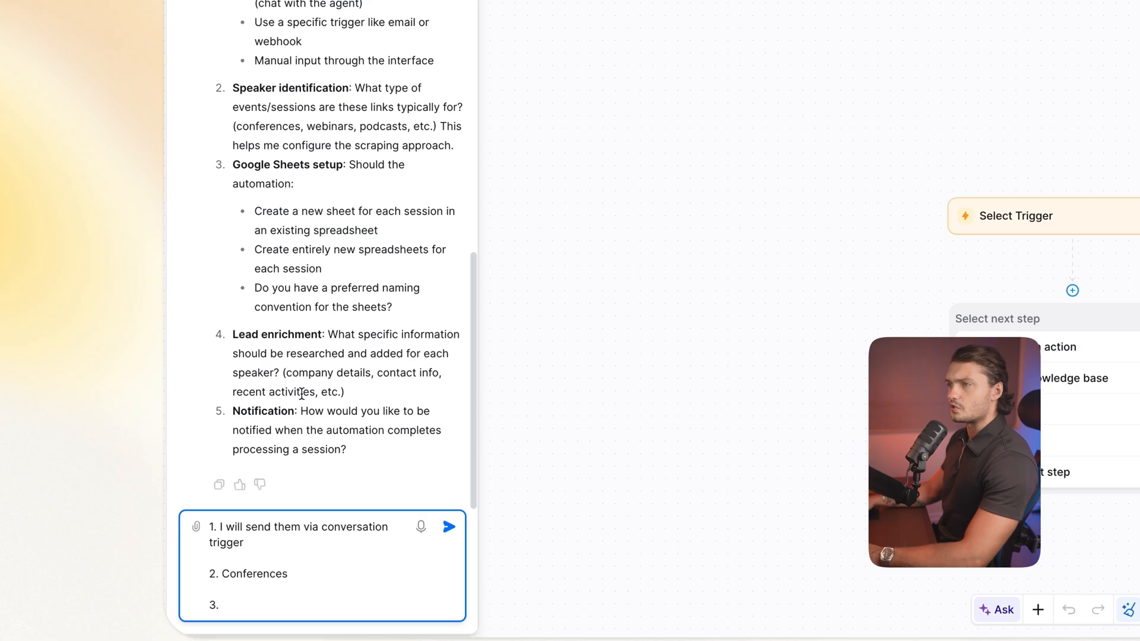
{"action": "type", "text": "Ent"}
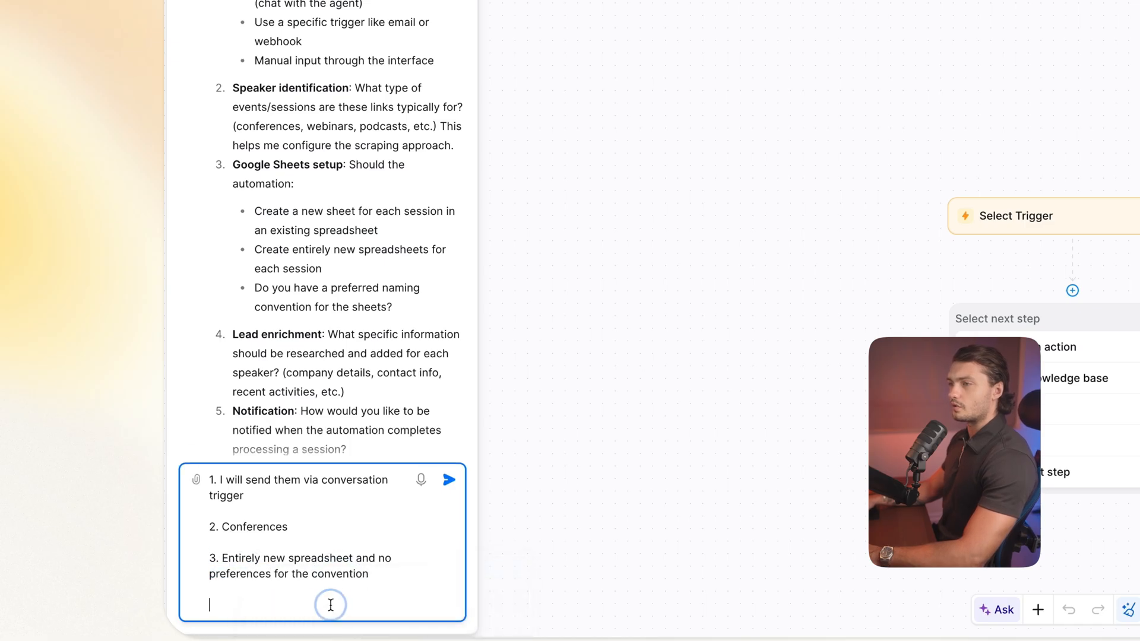
{"action": "type", "text": "4."}
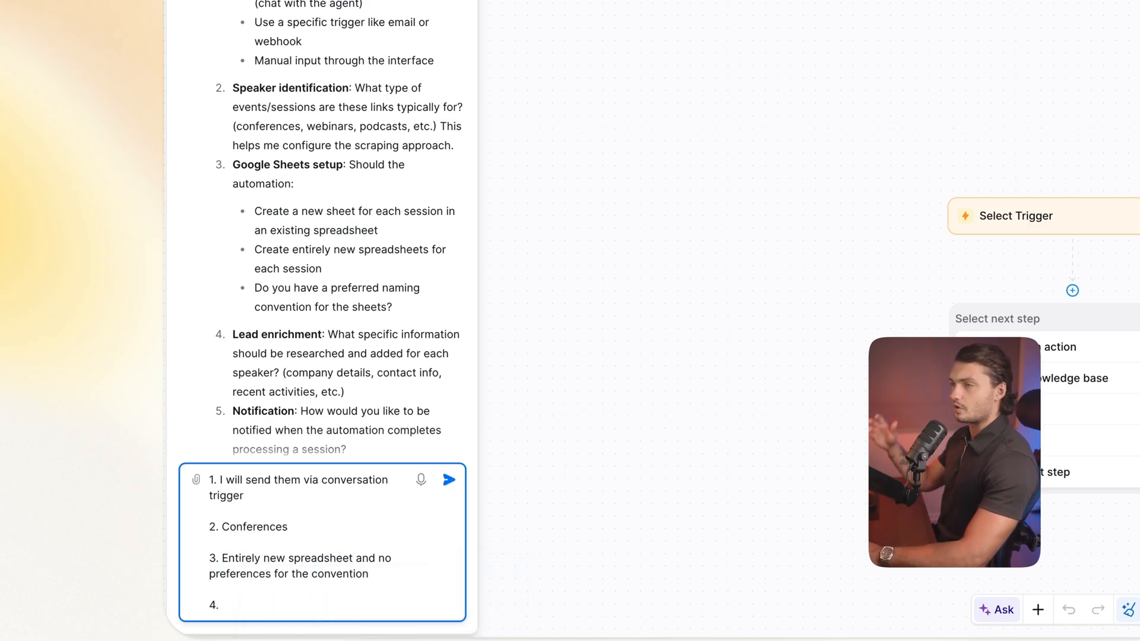
{"action": "scroll", "scroll_direction": "down", "scroll_amount": 3}
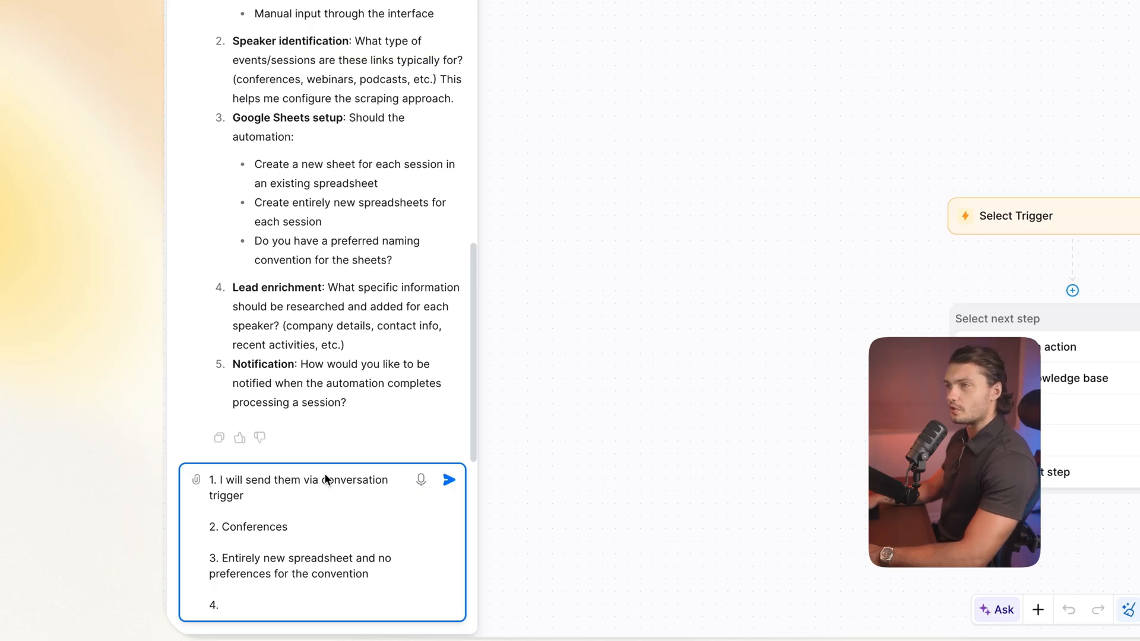
{"action": "type", "text": "Their position,"}
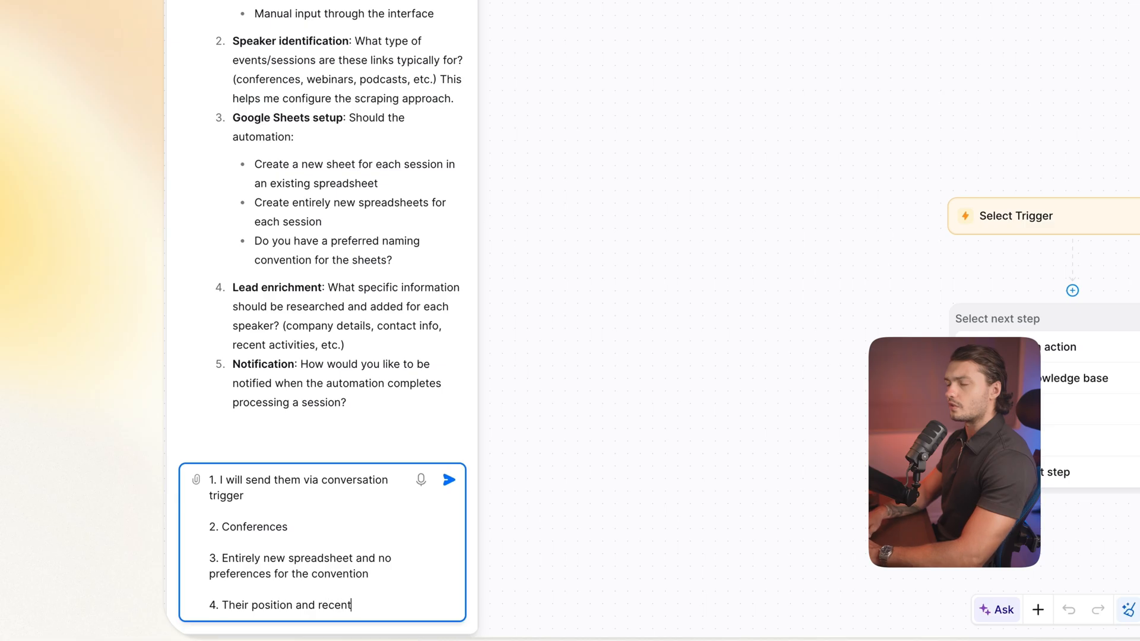
{"action": "type", "text": "activities as well as contact info when"}
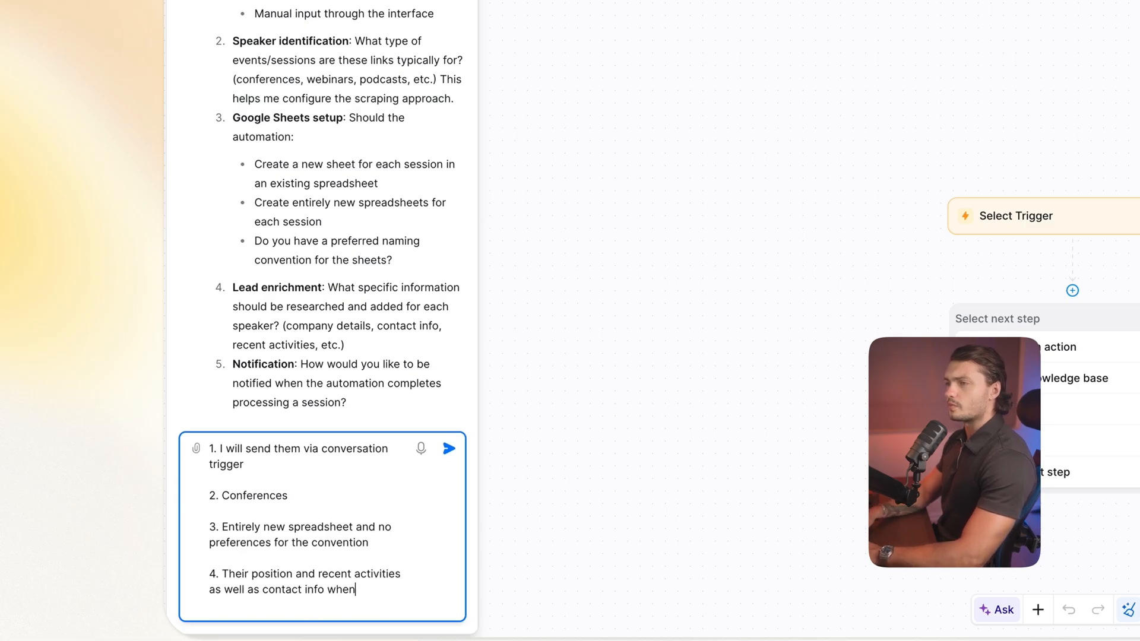
{"action": "type", "text": "possible"}
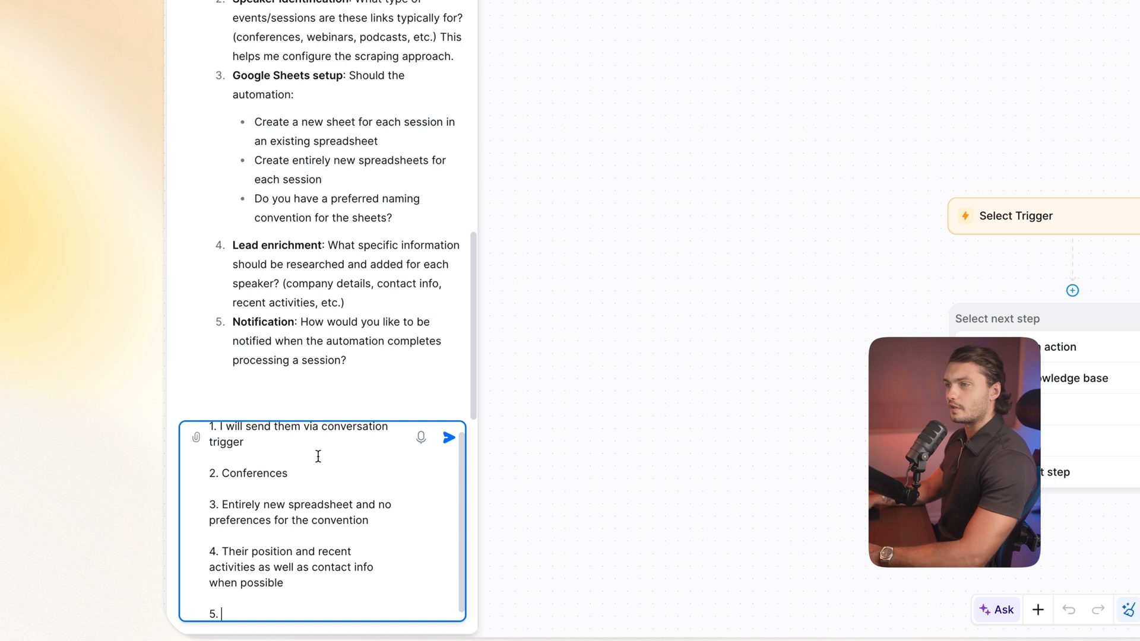
{"action": "type", "text": "send a m"}
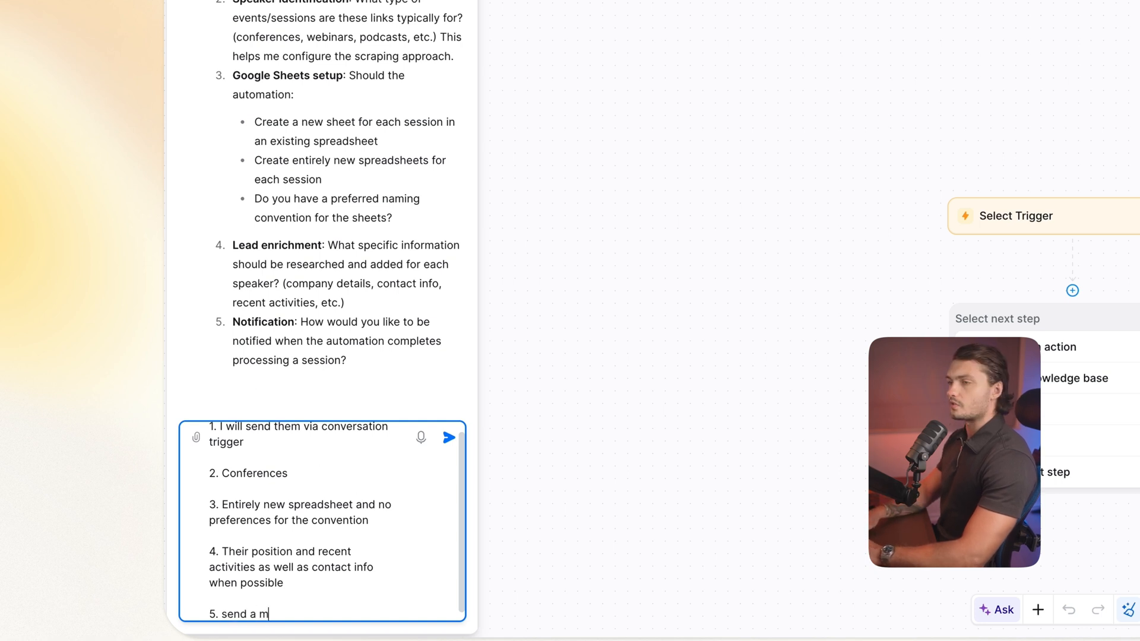
{"action": "type", "text": "essage back in the"}
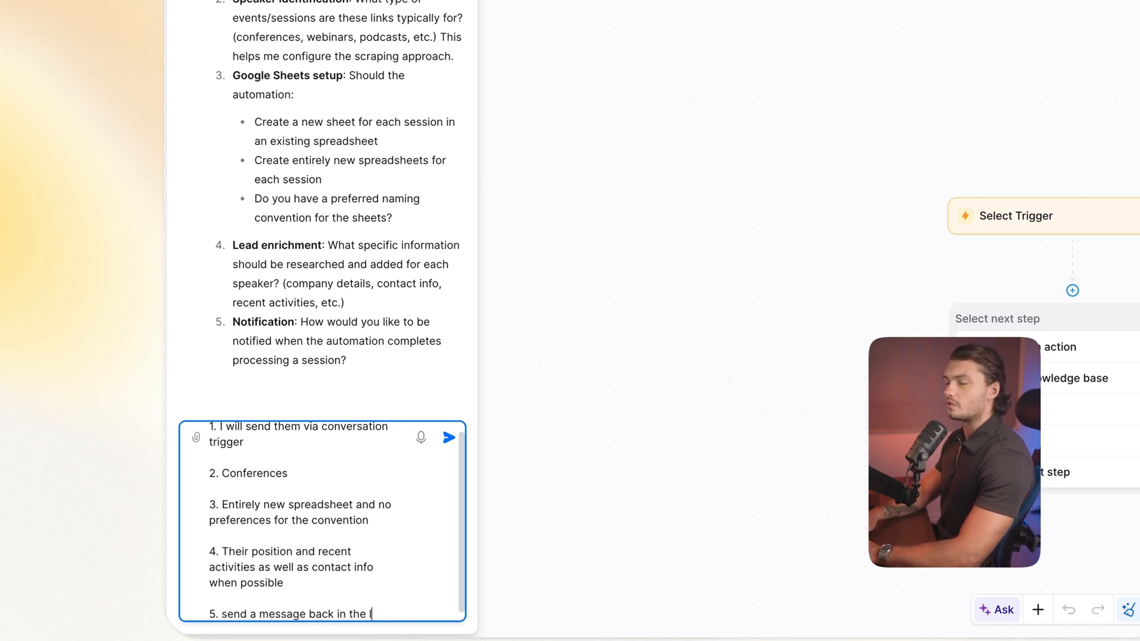
{"action": "left_click", "coordinate": [449, 437]}
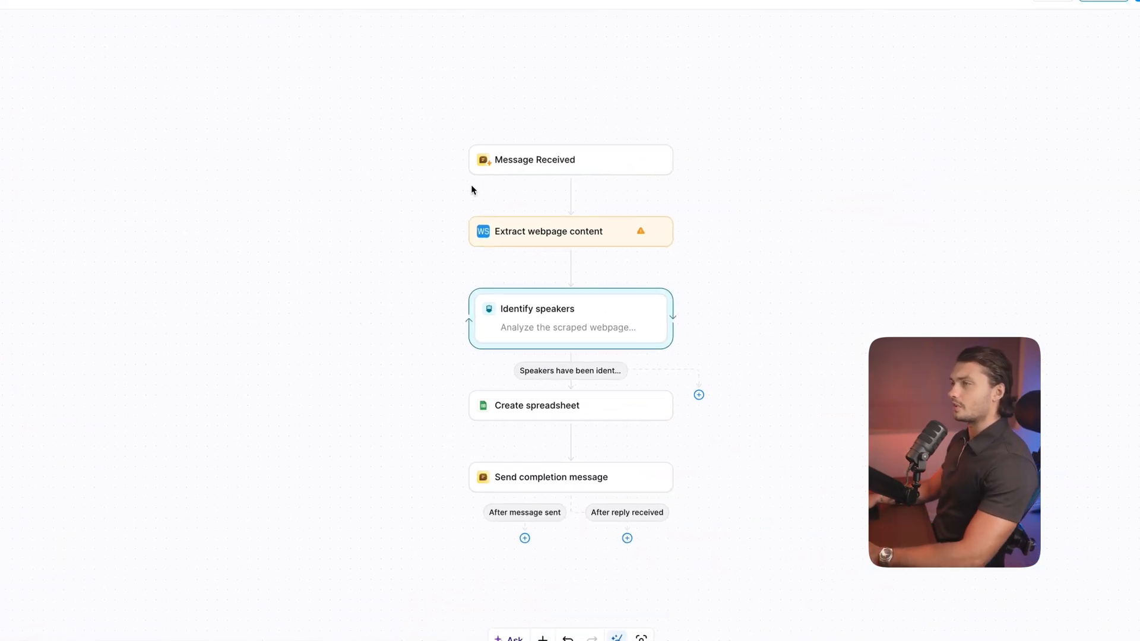
{"action": "mouse_move", "coordinate": [556, 159]}
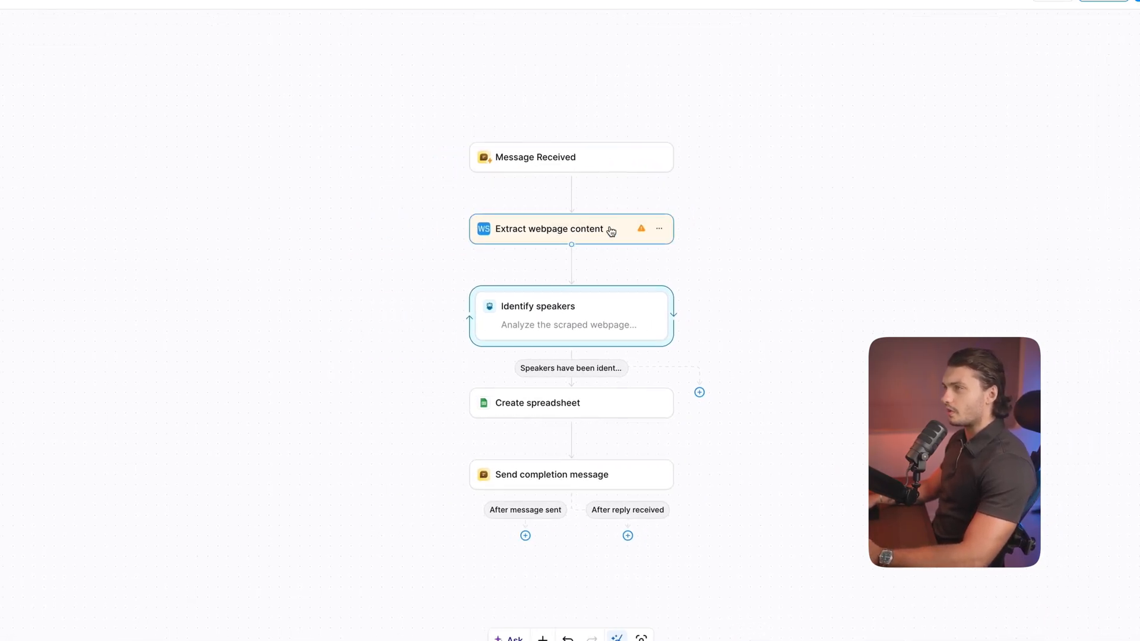
Remove the flagged scraper and add a step after Message Received from Lindy's Web browser actions.
{"action": "left_click", "coordinate": [549, 228]}
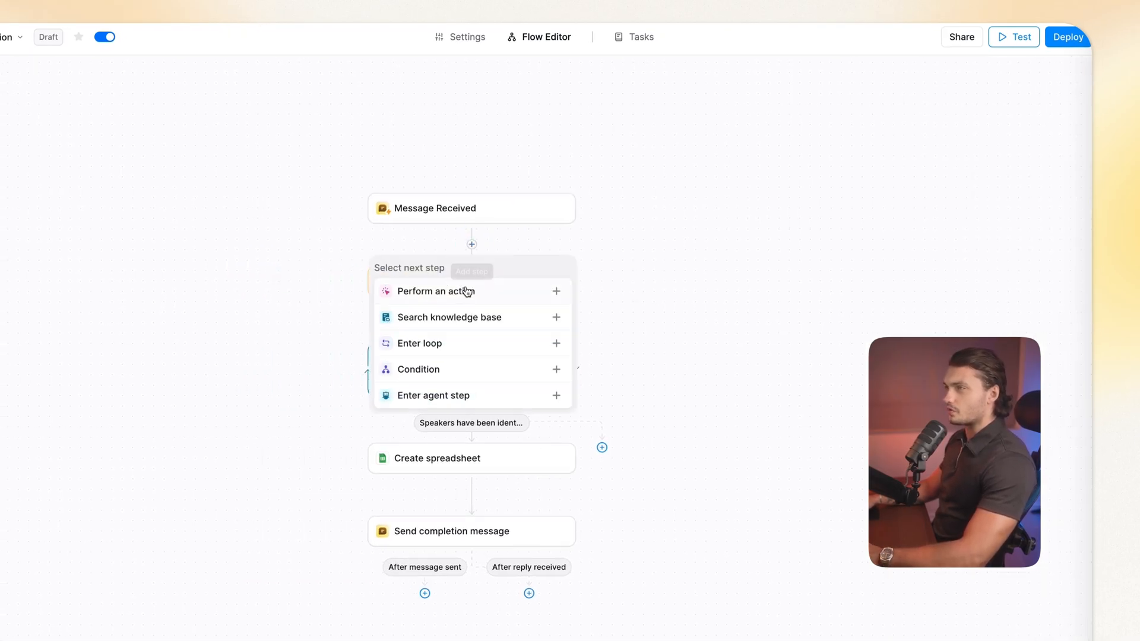
{"action": "left_click", "coordinate": [435, 291]}
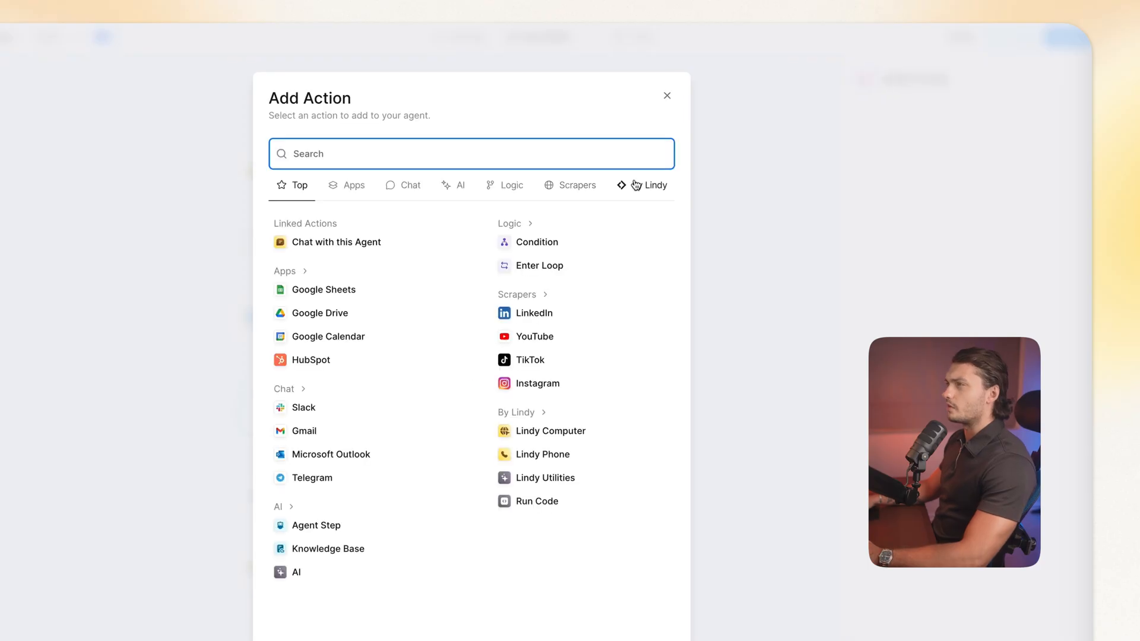
{"action": "left_click", "coordinate": [648, 184]}
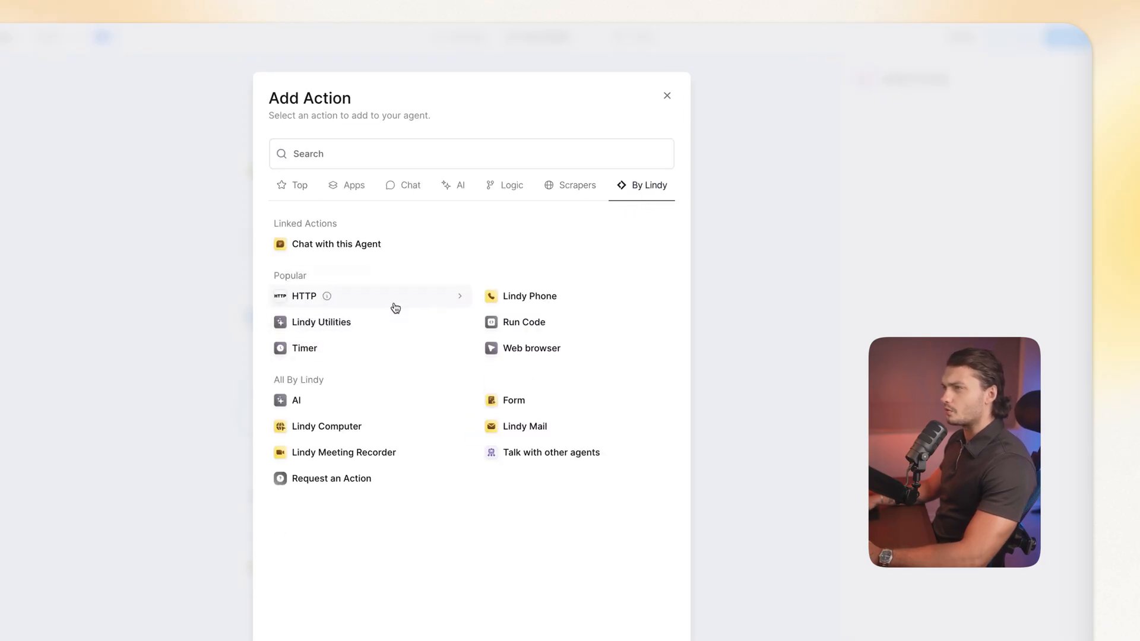
{"action": "left_click", "coordinate": [531, 348]}
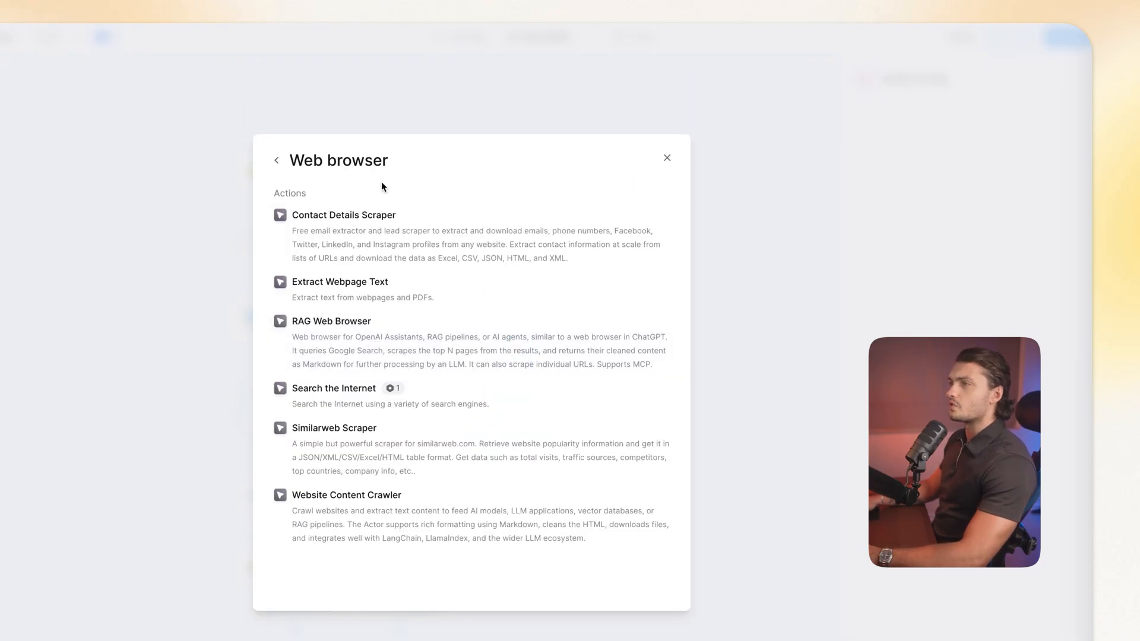
{"action": "mouse_move", "coordinate": [407, 295]}
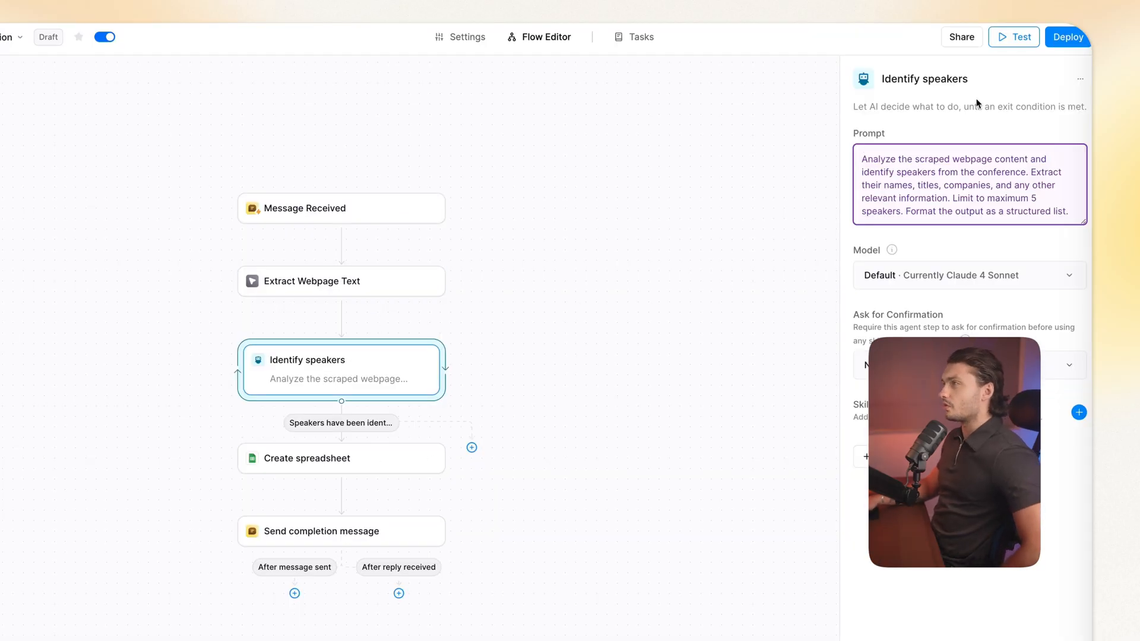
Review the Create spreadsheet step's settings, scrolling through its configuration.
{"action": "left_click", "coordinate": [897, 169]}
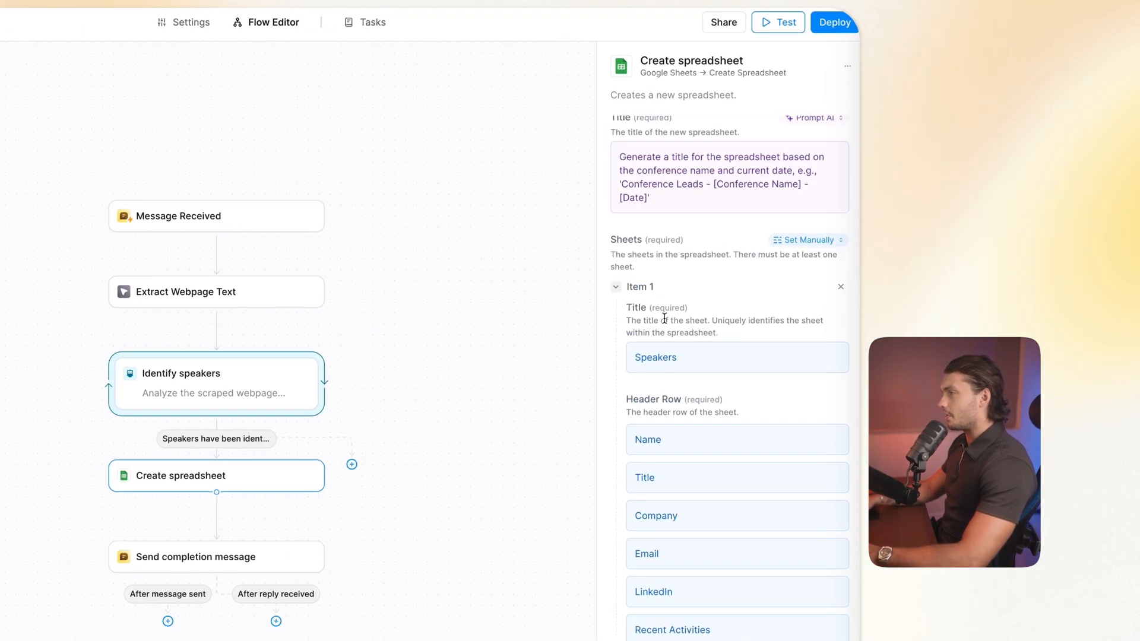
{"action": "scroll", "scroll_direction": "down", "scroll_amount": 3}
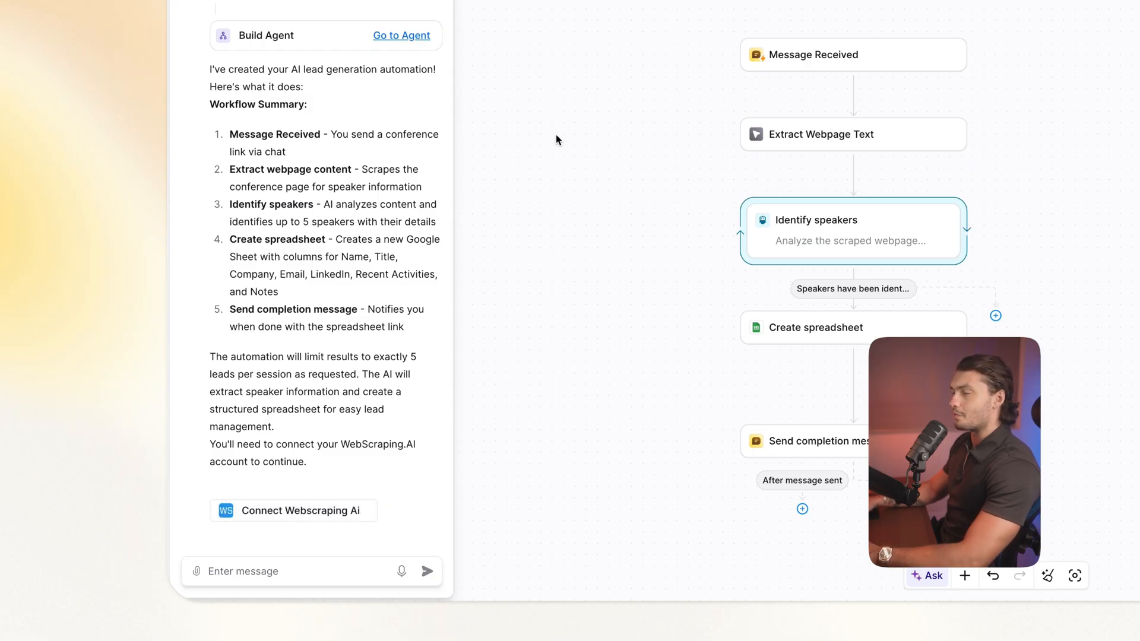
Write the builder a message: "I've removed" WebScraping AI and added Lindy extract webpage.
{"action": "left_click", "coordinate": [291, 570]}
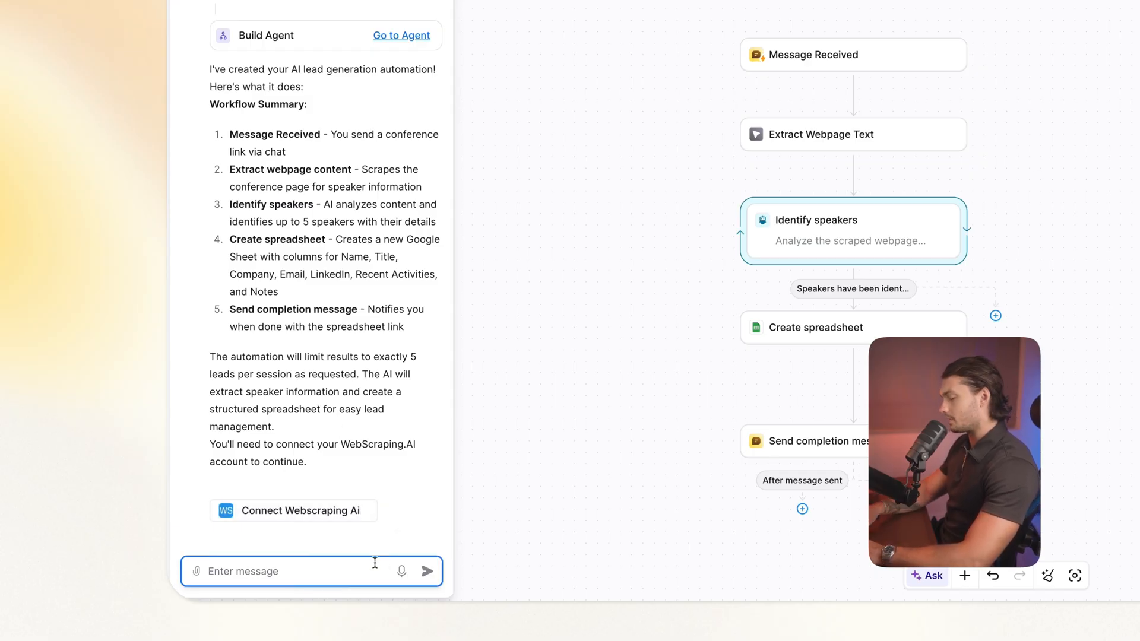
{"action": "type", "text": "i've removed the webscraping ai and"}
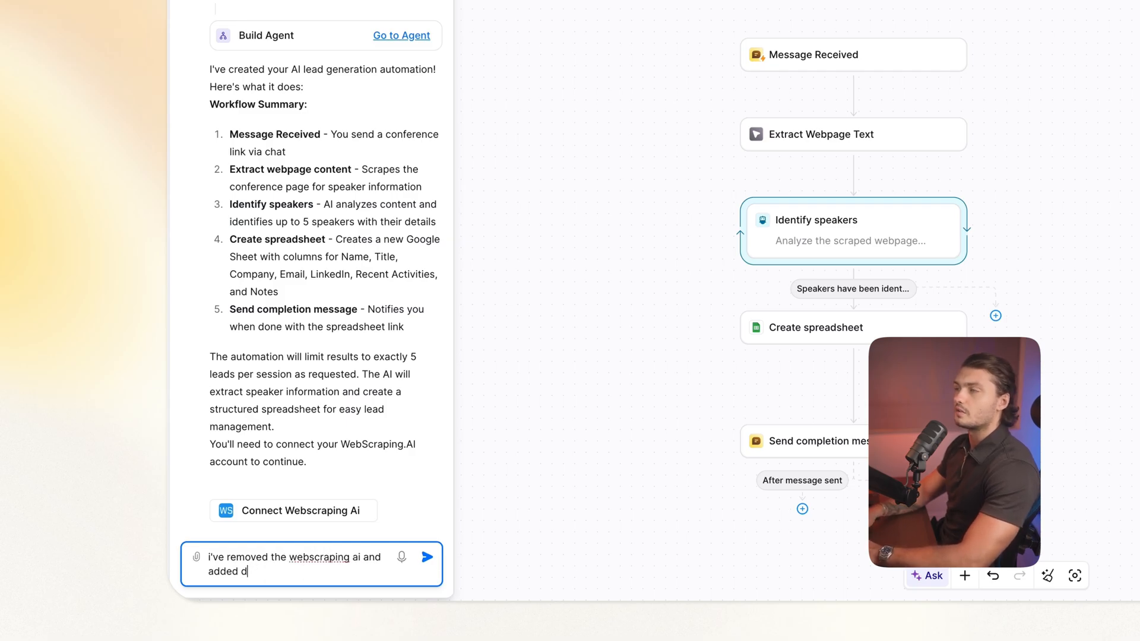
{"action": "type", "text": "the Lindy"}
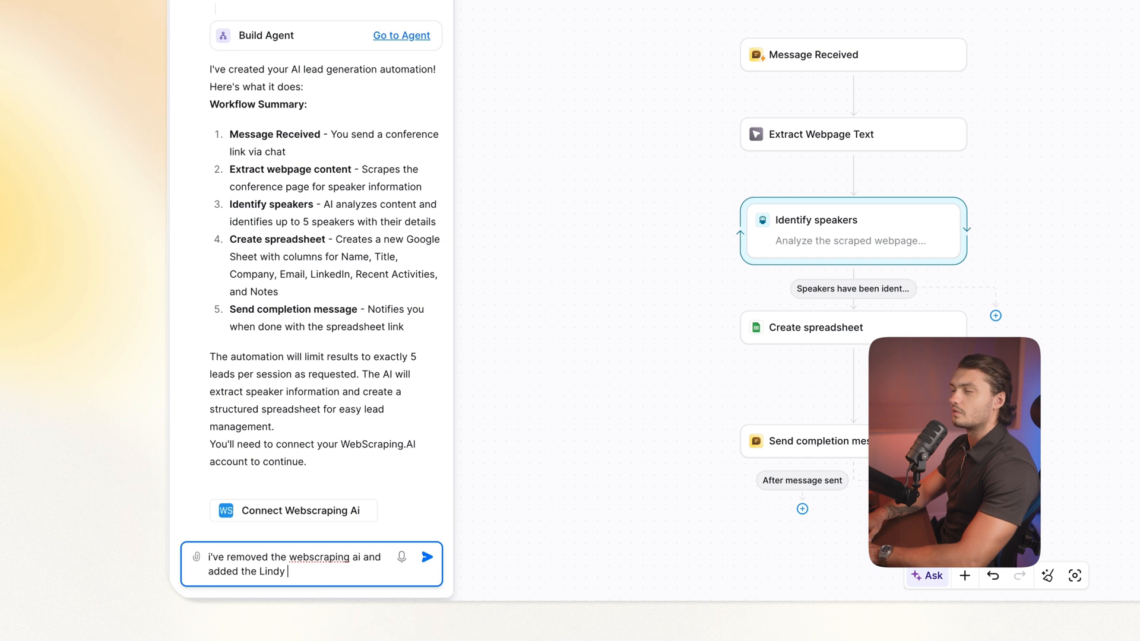
{"action": "type", "text": "extract webpage"}
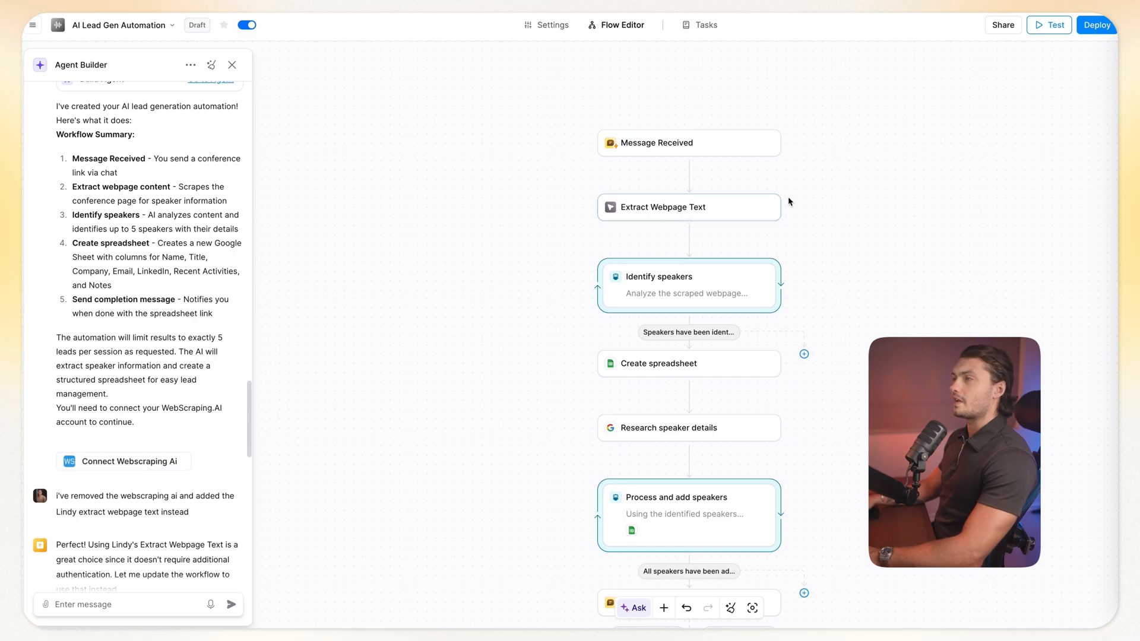
{"action": "mouse_move", "coordinate": [114, 480]}
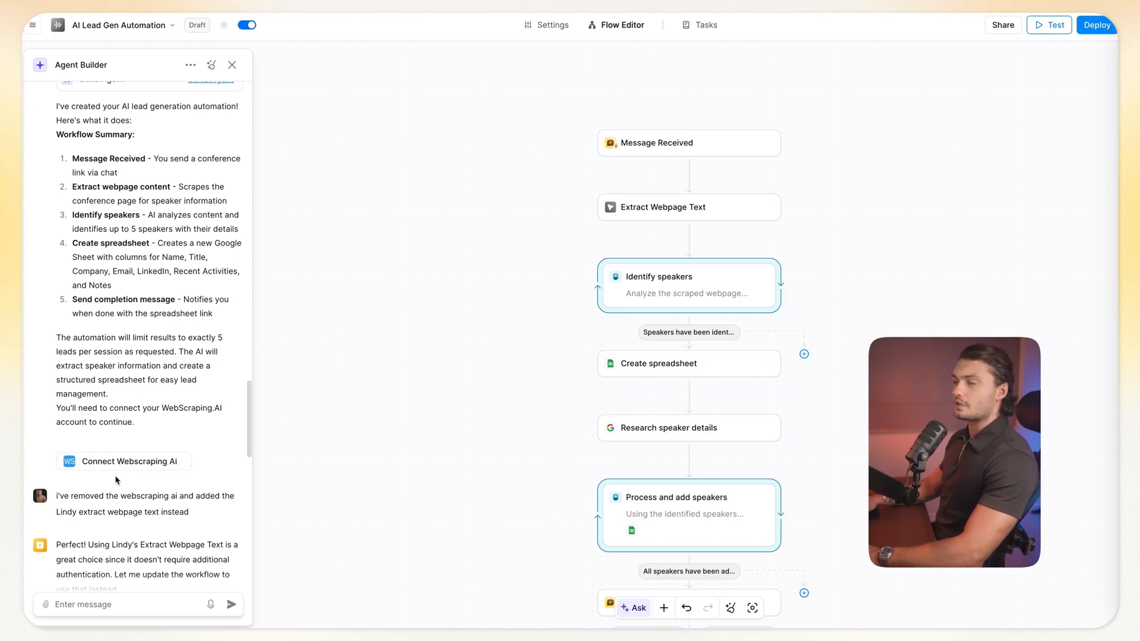
{"action": "mouse_move", "coordinate": [135, 473]}
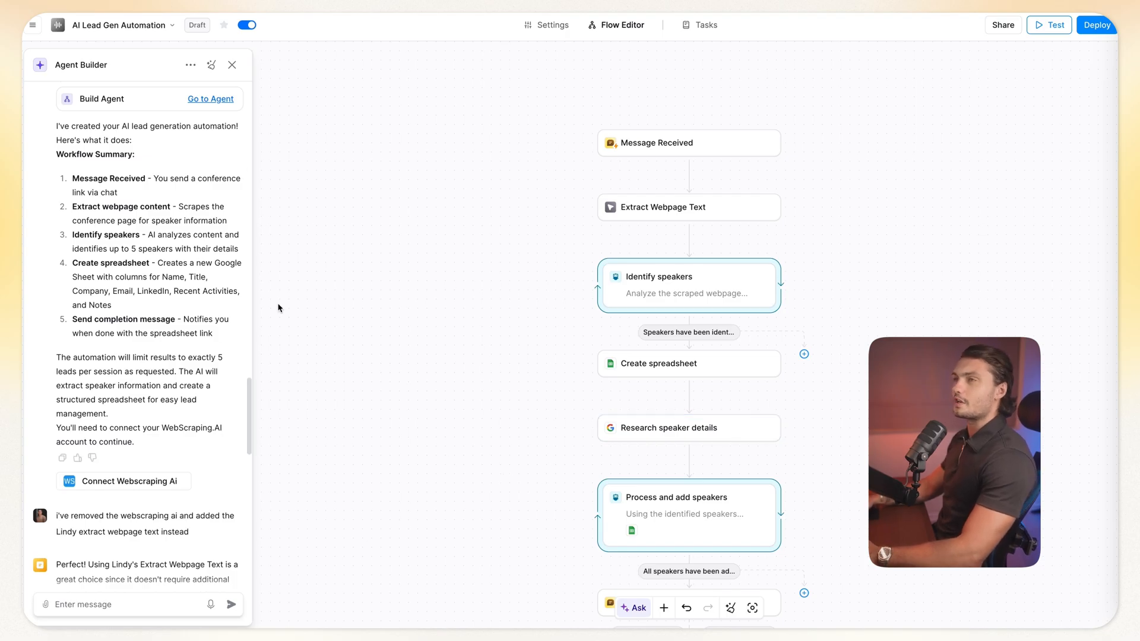
{"action": "mouse_move", "coordinate": [753, 344]}
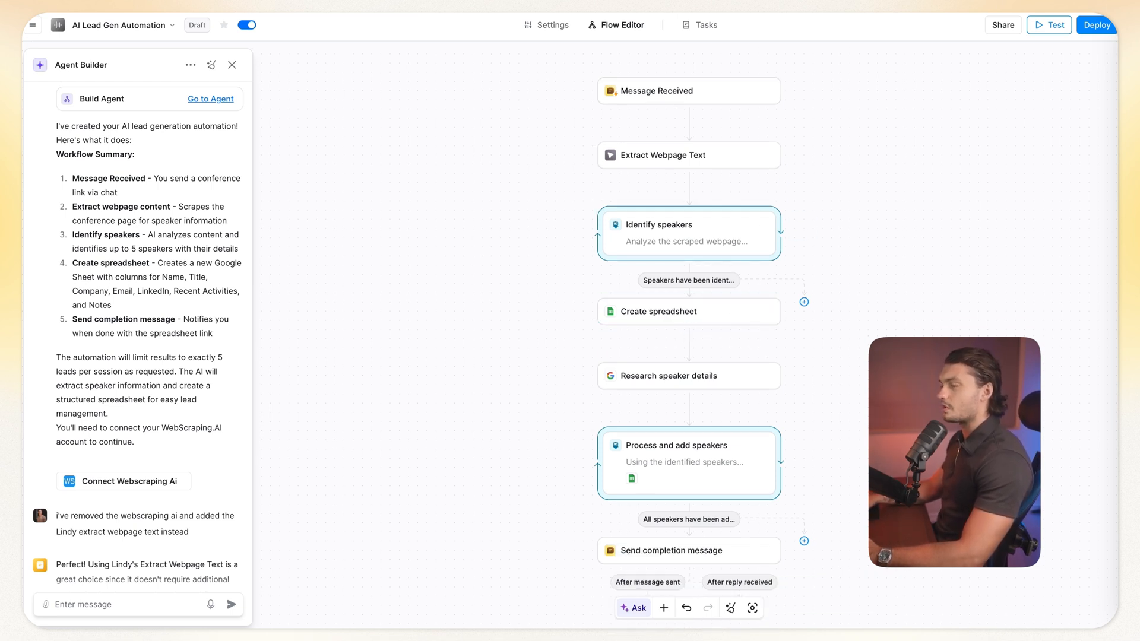
{"action": "left_click", "coordinate": [667, 376]}
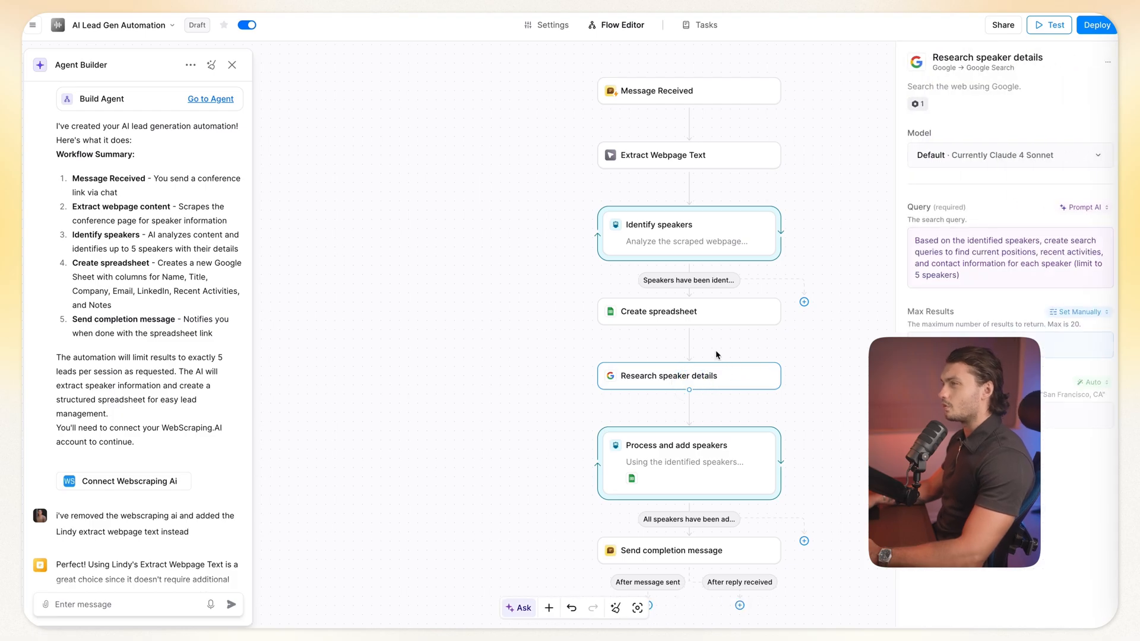
{"action": "mouse_move", "coordinate": [734, 383]}
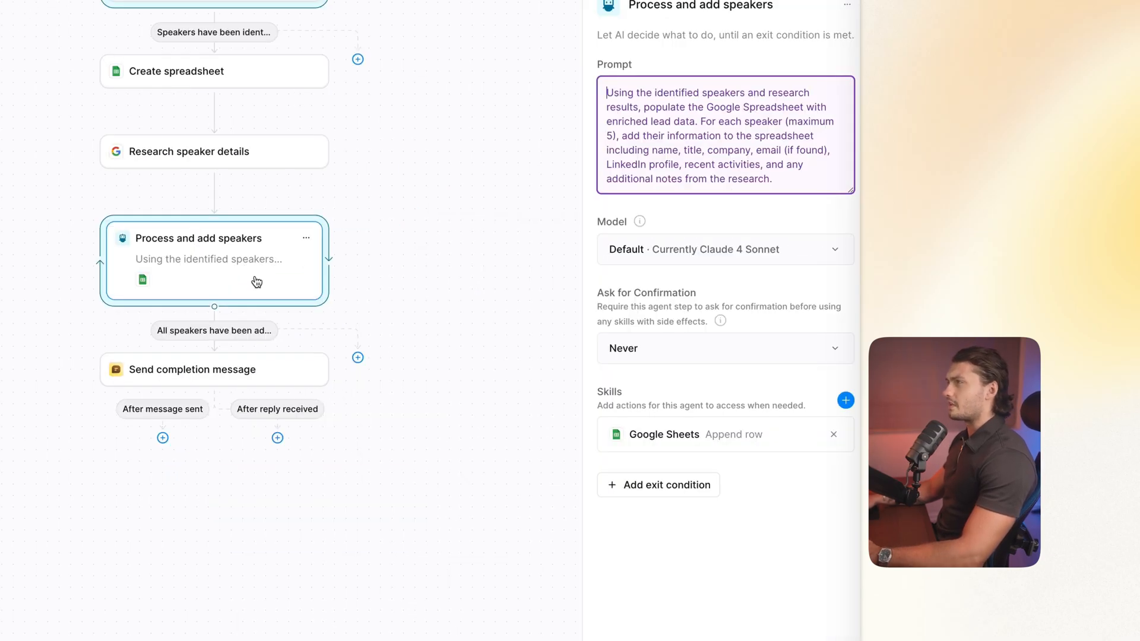
{"action": "left_click", "coordinate": [720, 142]}
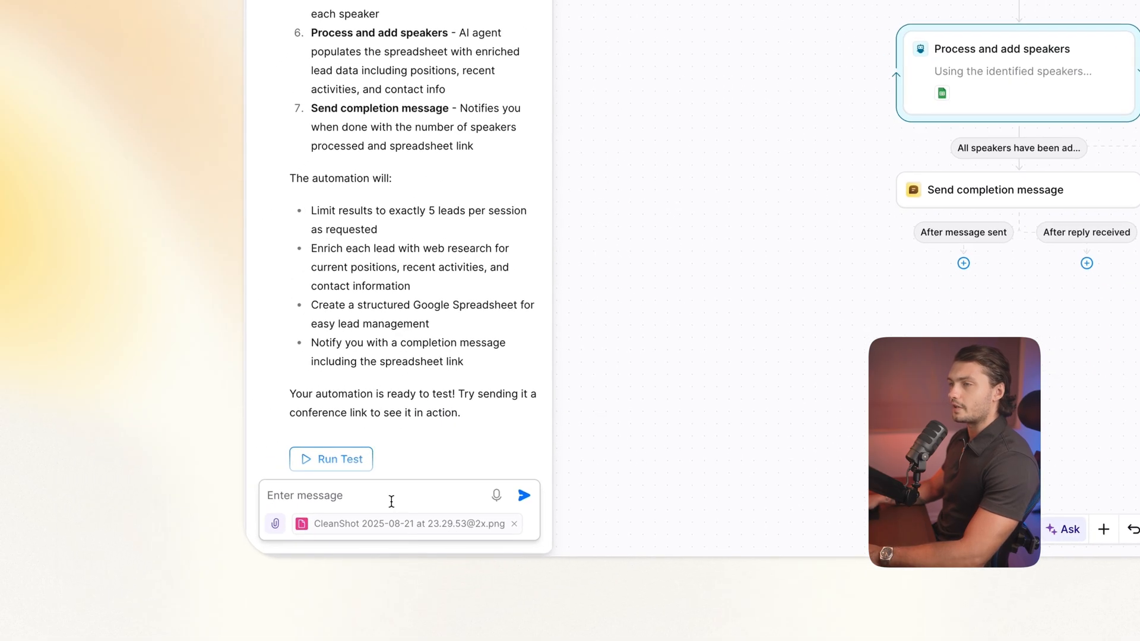
Send "I don't want to use the google search", asking for Lindy computer-based enrichment instead.
{"action": "type", "text": "I don't want to use the google"}
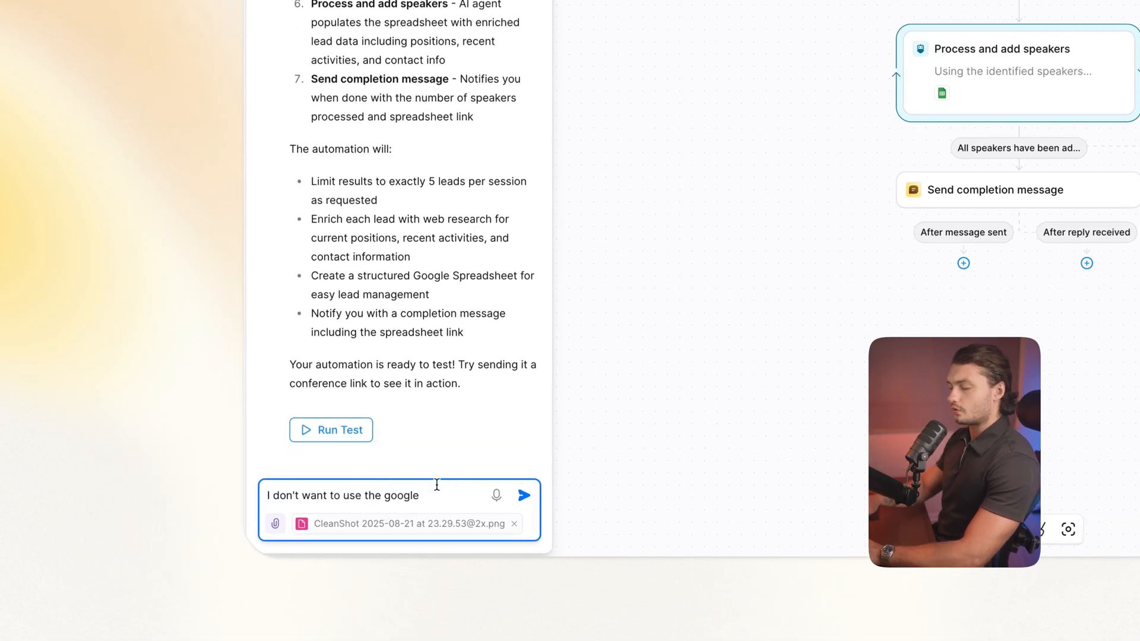
{"action": "type", "text": "search and i don't want to use the agent currently setup for lead enrichment,"}
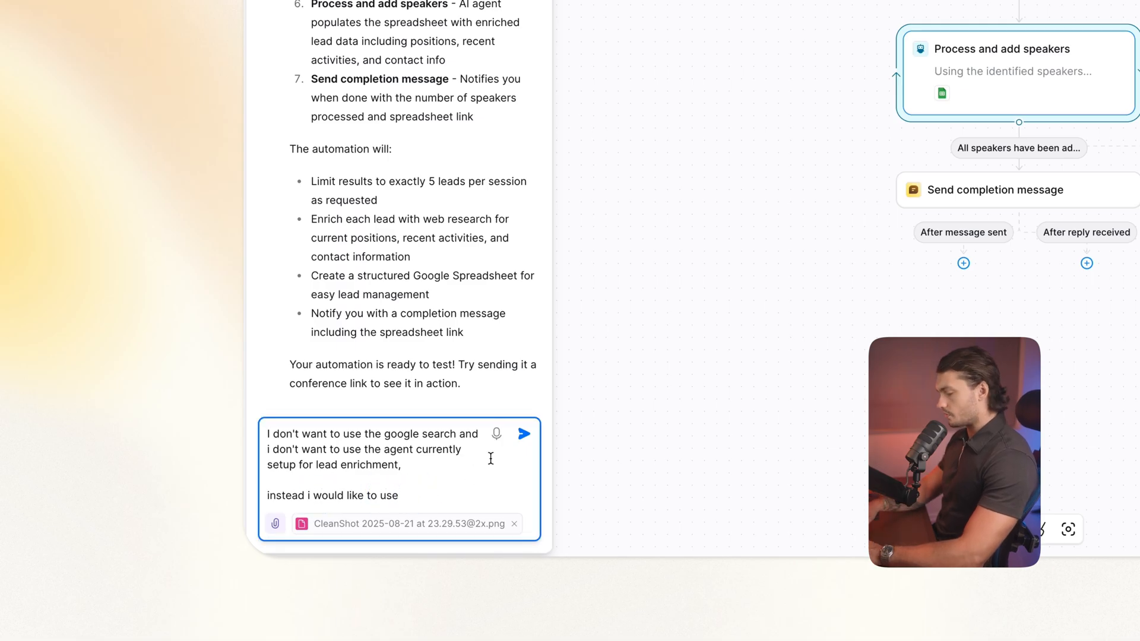
{"action": "type", "text": "lindy computer"}
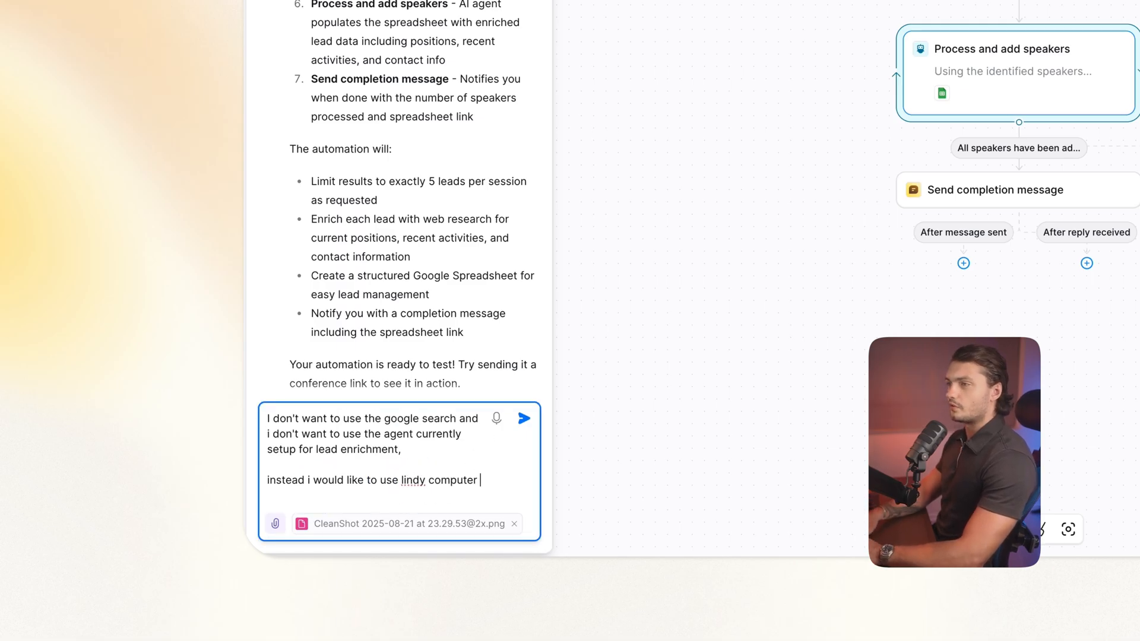
{"action": "type", "text": "functionality for t"}
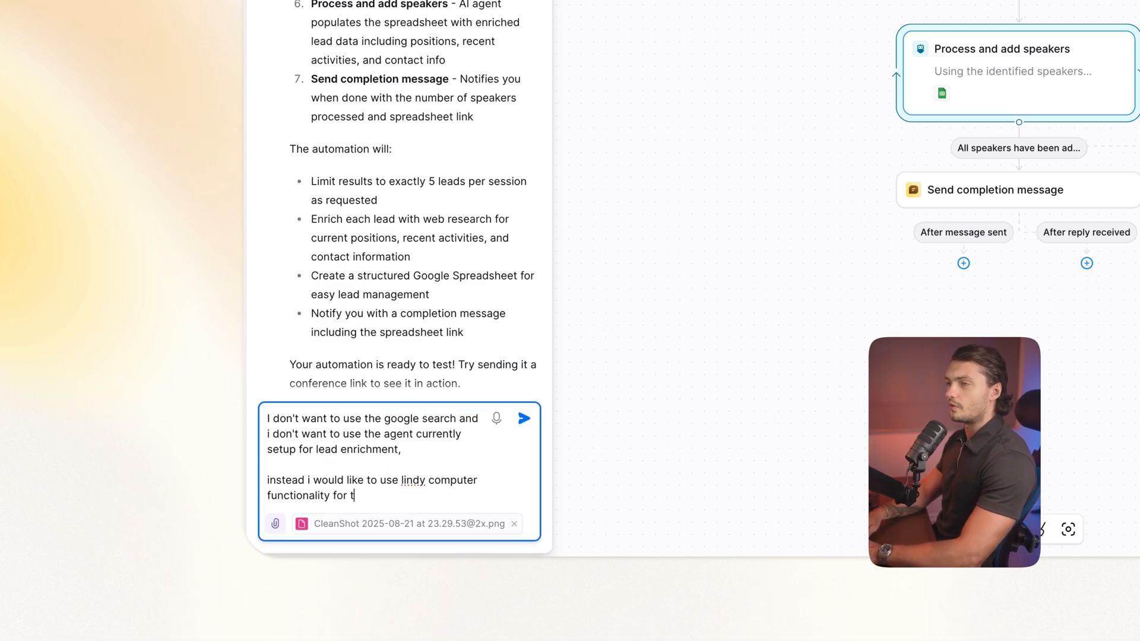
{"action": "type", "text": "he enr"}
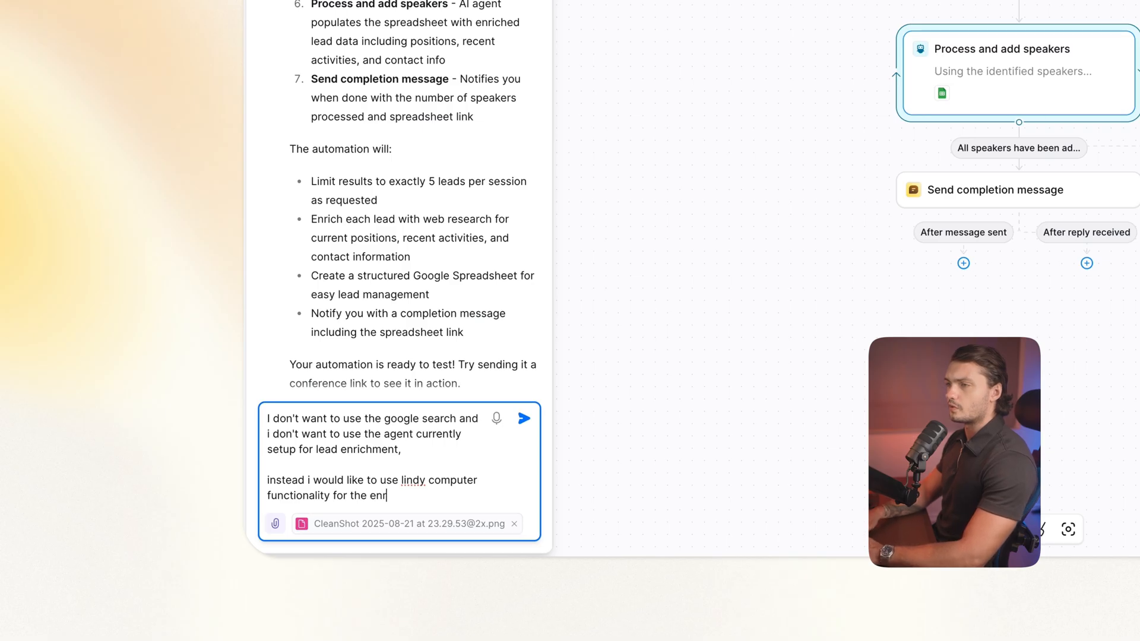
{"action": "left_click", "coordinate": [523, 418]}
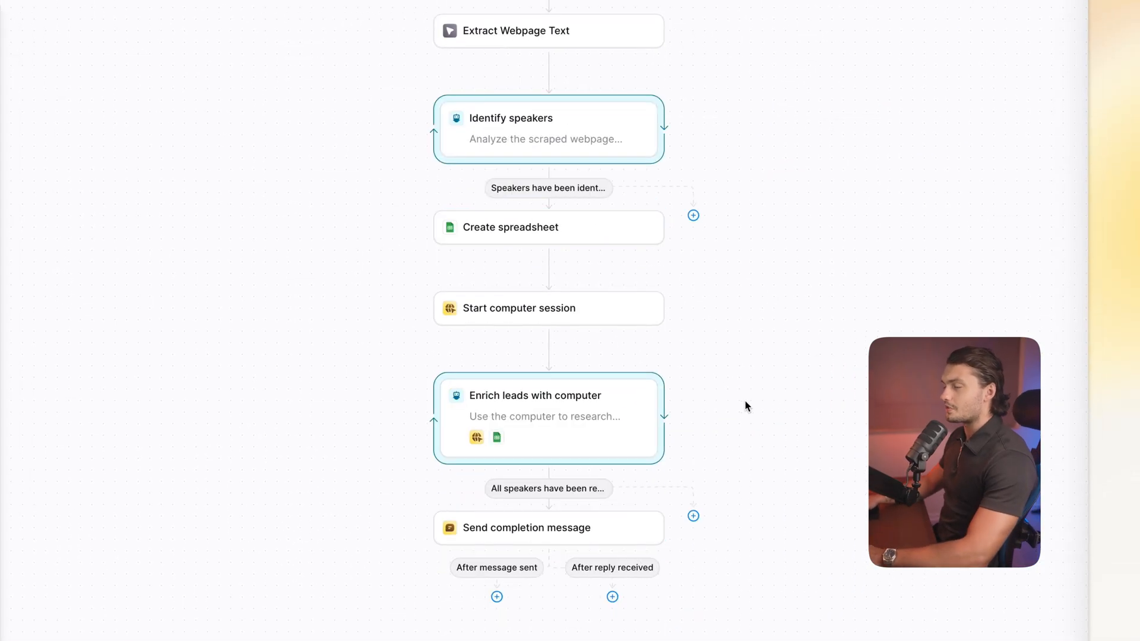
{"action": "mouse_move", "coordinate": [571, 328]}
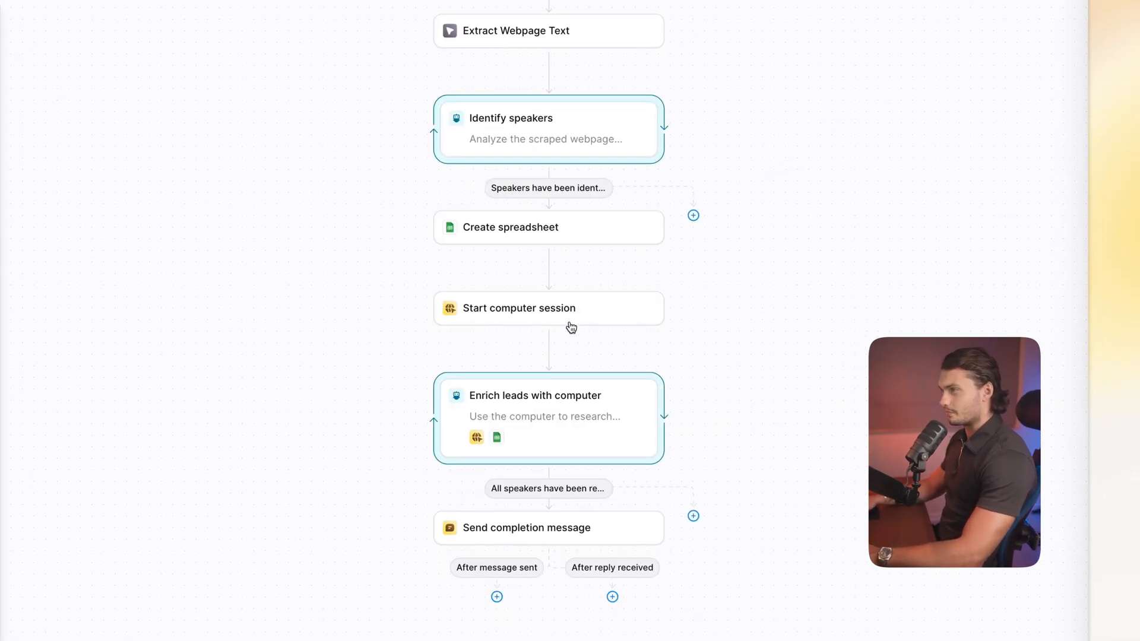
{"action": "left_click", "coordinate": [548, 308]}
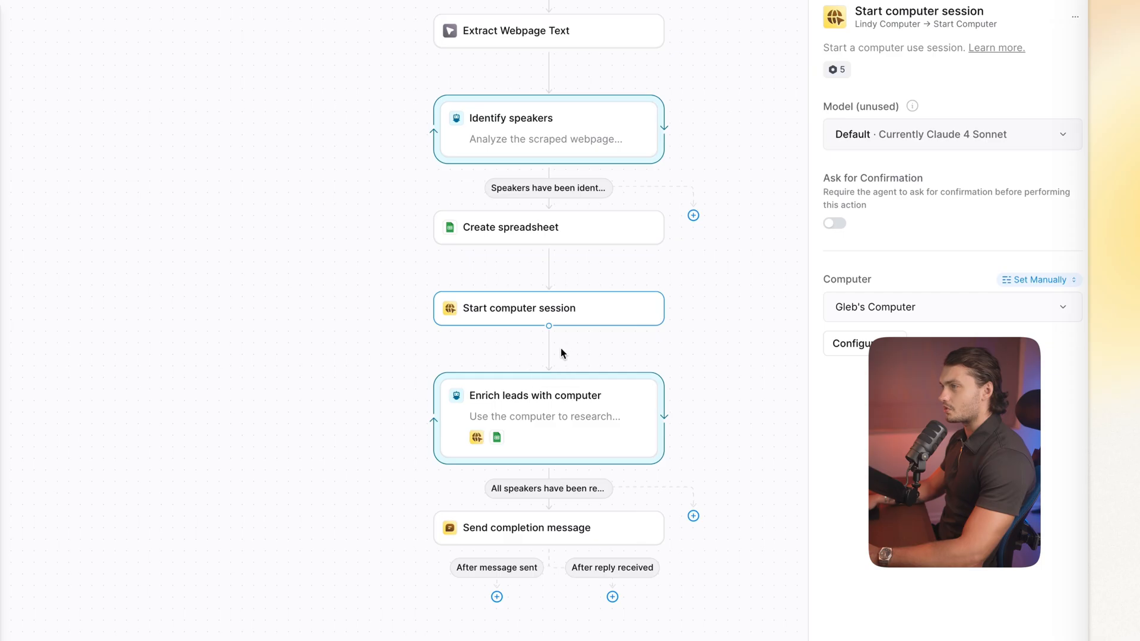
{"action": "left_click", "coordinate": [548, 395]}
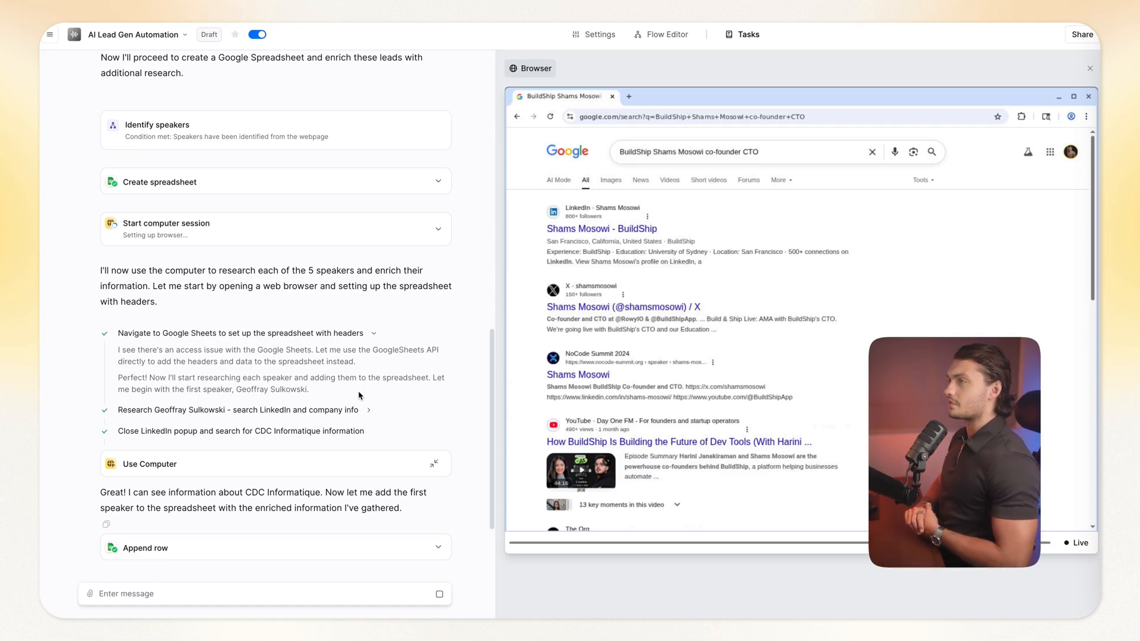
Scroll through the test run as the agent researches speakers and appends enriched rows.
{"action": "scroll", "scroll_direction": "down", "scroll_amount": 3}
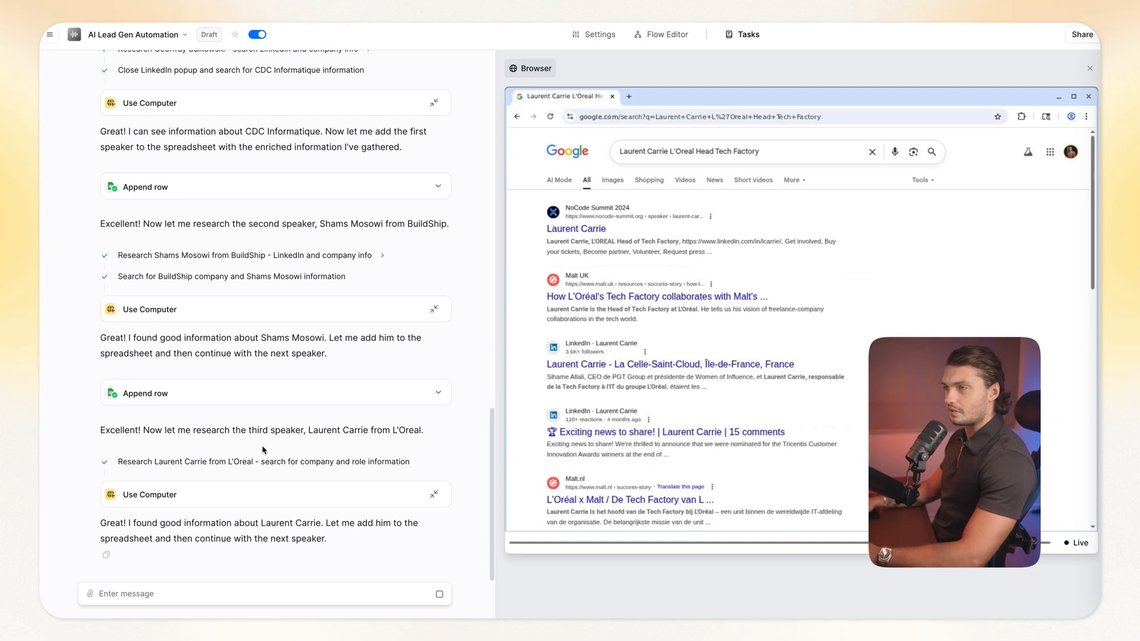
{"action": "mouse_move", "coordinate": [349, 305]}
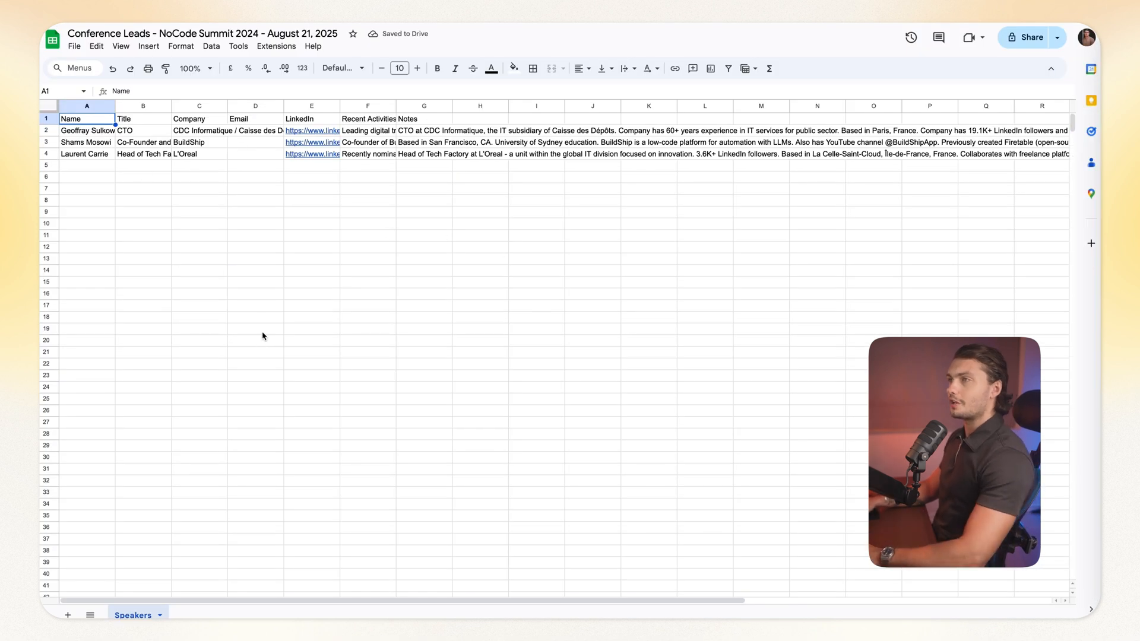
Auto-fit the Company (C) and LinkedIn (E) columns in the Conference Leads sheet.
{"action": "left_click", "coordinate": [480, 211]}
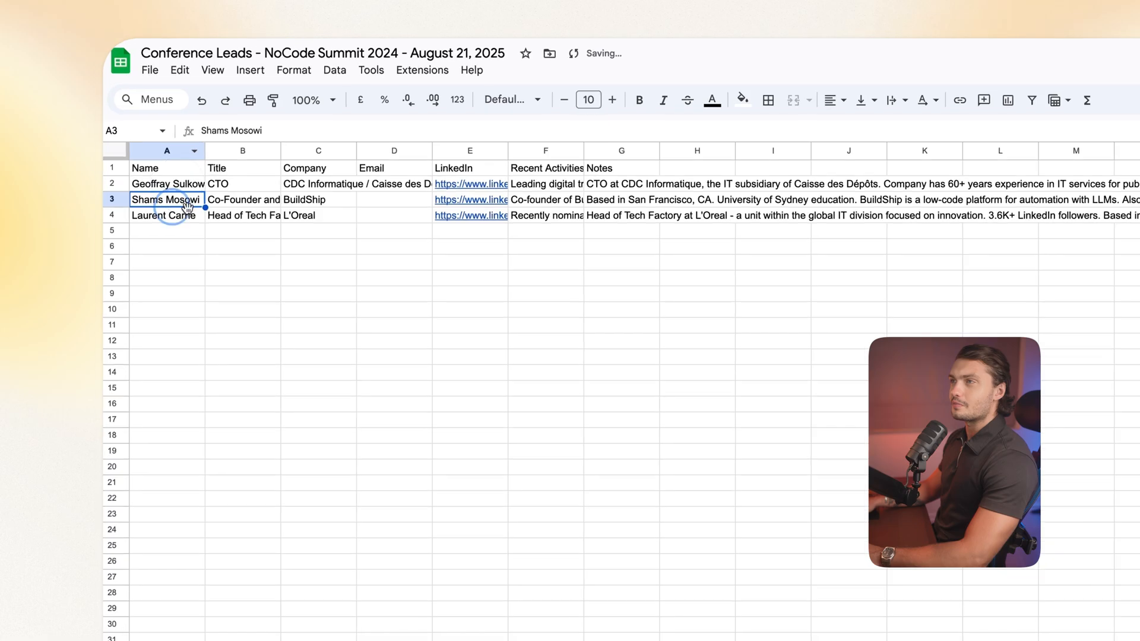
{"action": "left_click", "coordinate": [353, 317]}
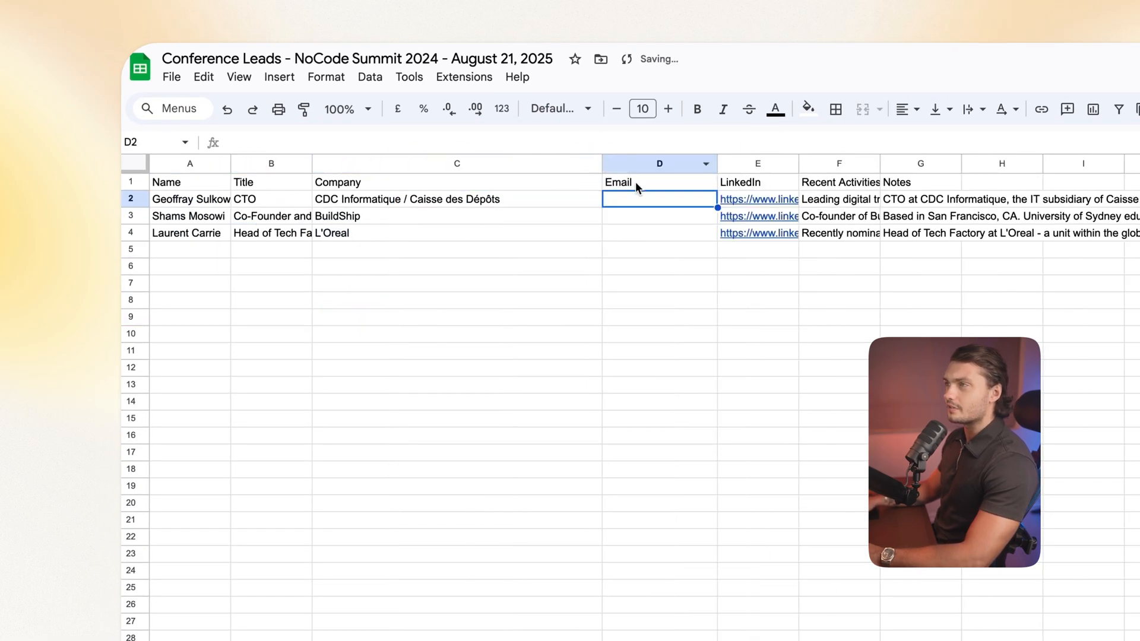
{"action": "left_click", "coordinate": [836, 385]}
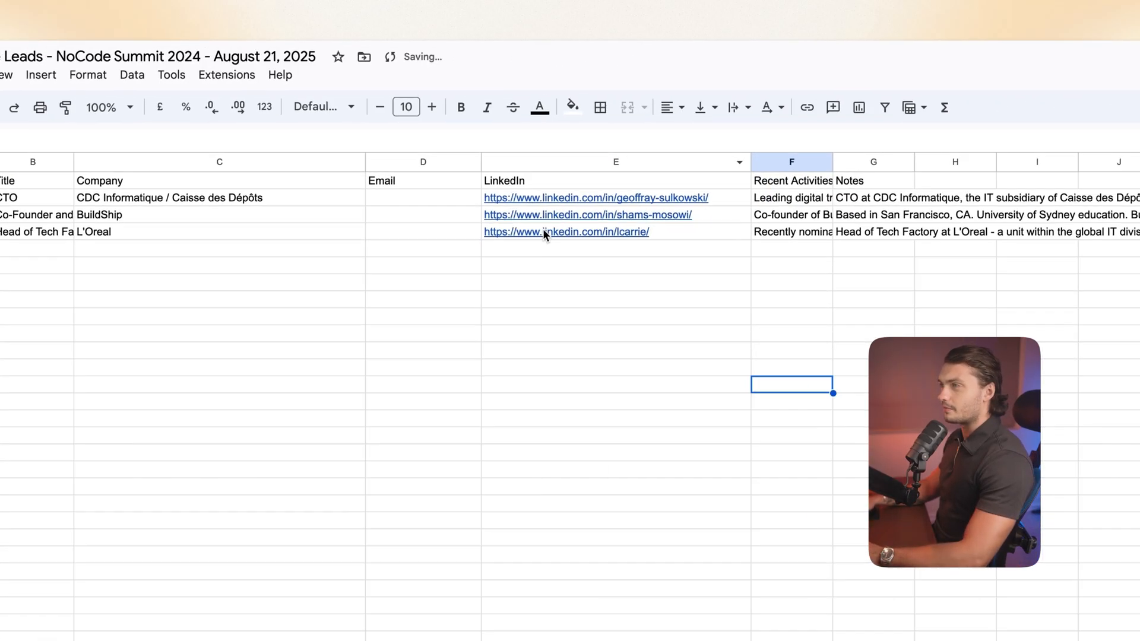
{"action": "scroll", "scroll_direction": "right", "scroll_amount": 3}
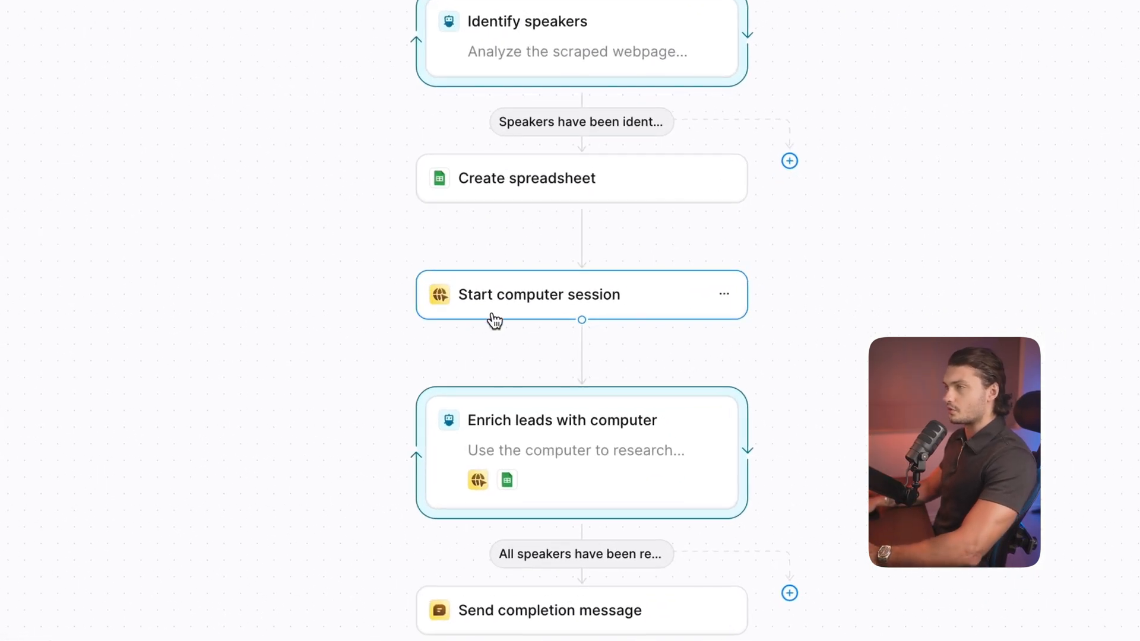
Open the Start computer session browser in configuration mode and check the signed-in Google account.
{"action": "left_click", "coordinate": [537, 294]}
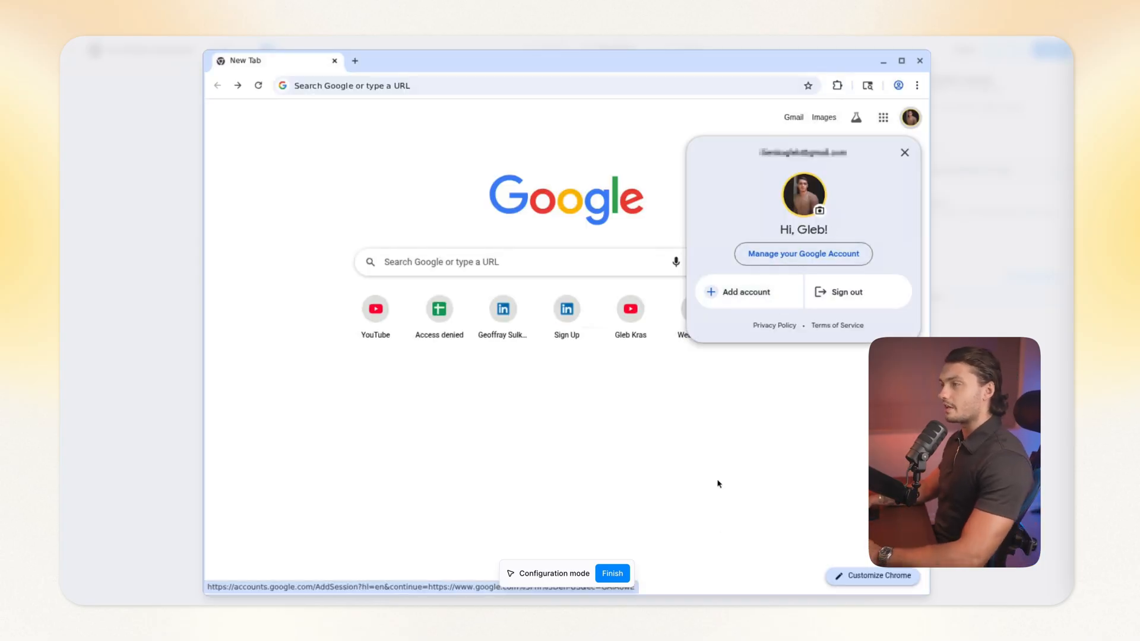
{"action": "left_click", "coordinate": [904, 152]}
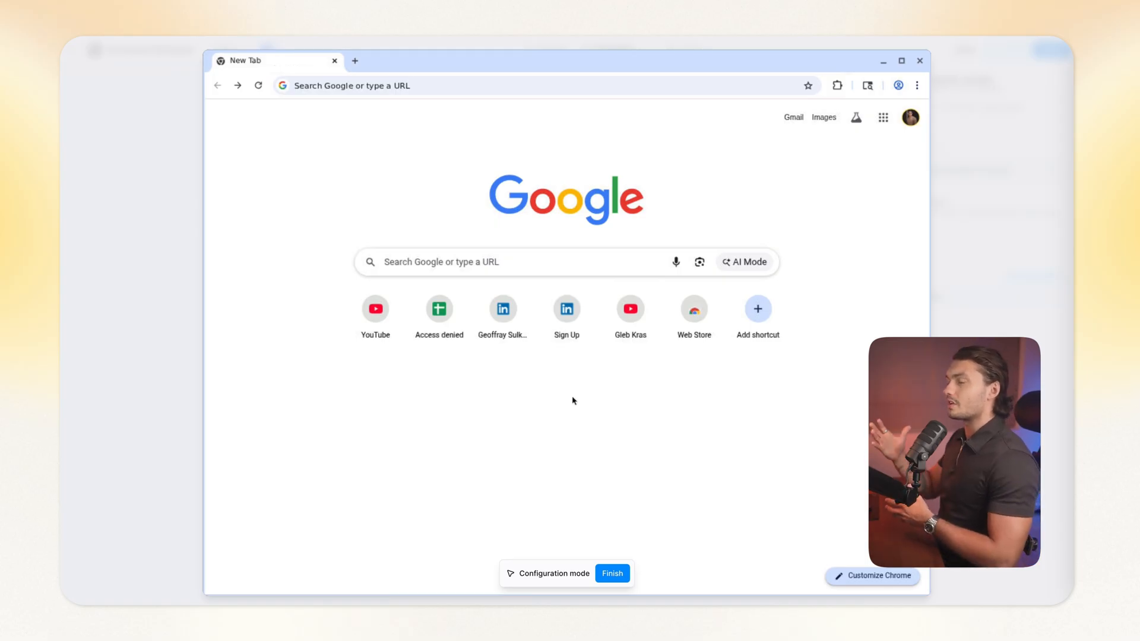
{"action": "mouse_move", "coordinate": [649, 407]}
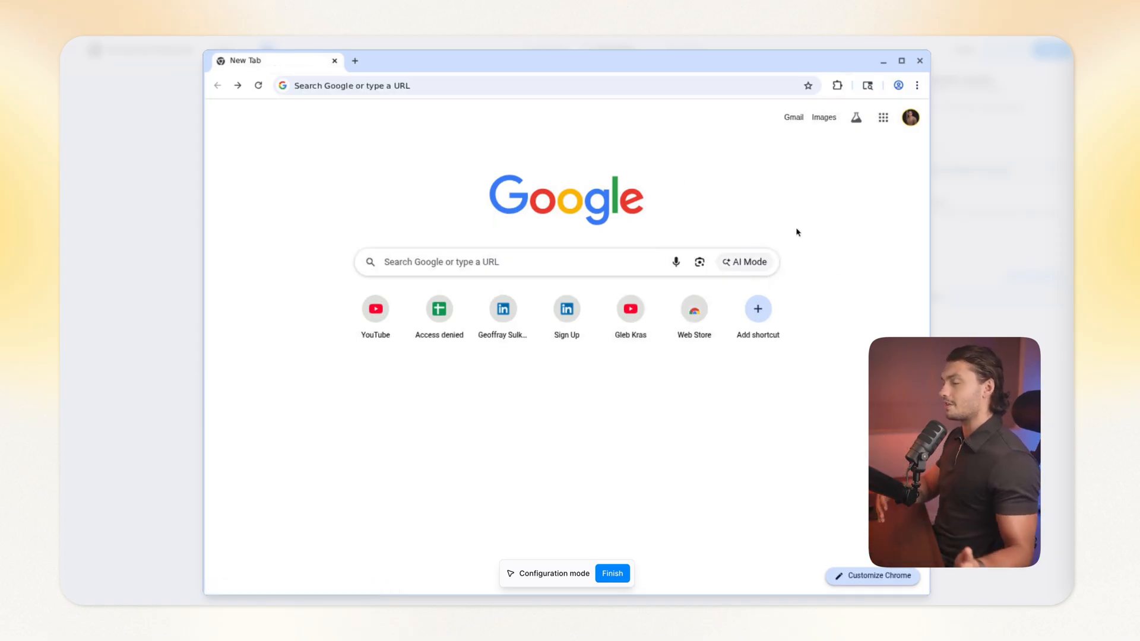
{"action": "mouse_move", "coordinate": [763, 219]}
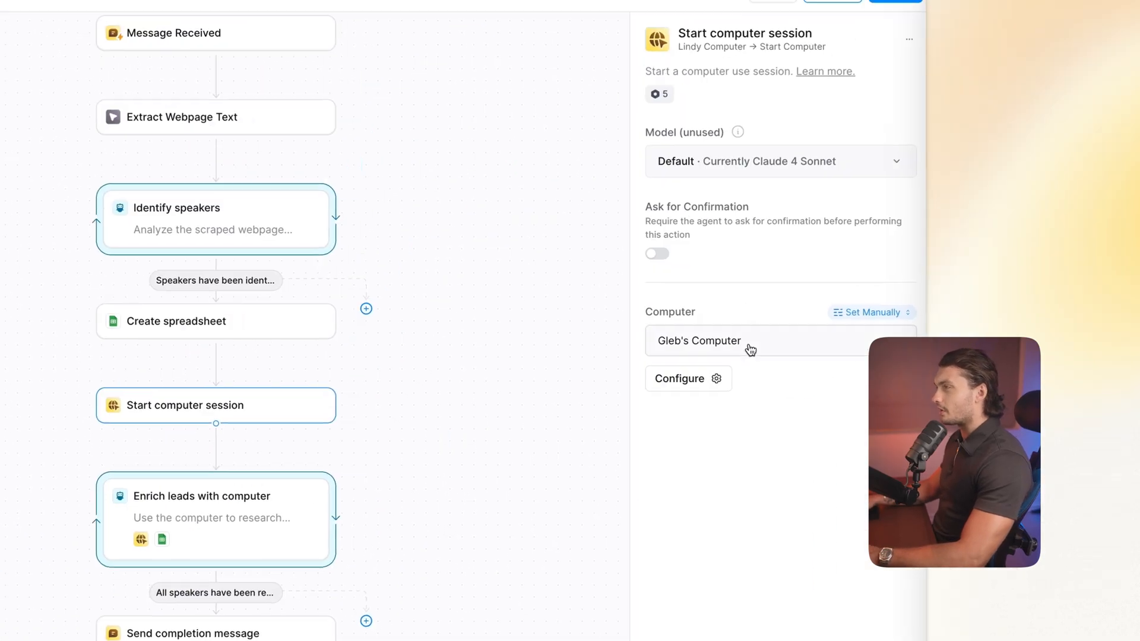
Show the Computer dropdown listing Add computer, Incognito computer and Gleb's Computer.
{"action": "left_click", "coordinate": [748, 340]}
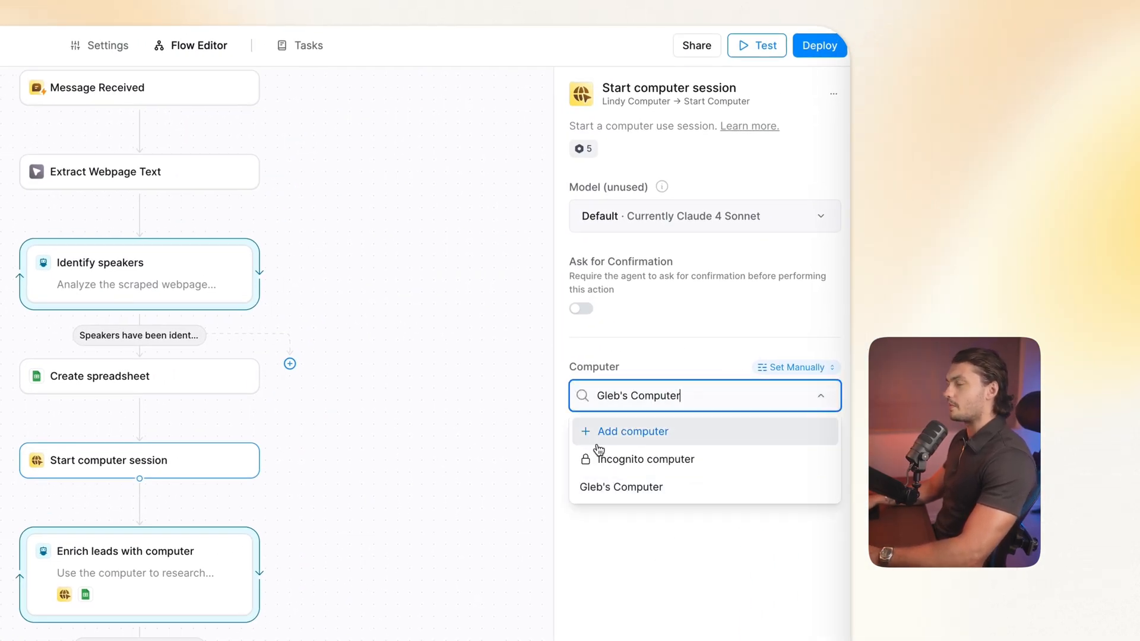
{"action": "mouse_move", "coordinate": [640, 531]}
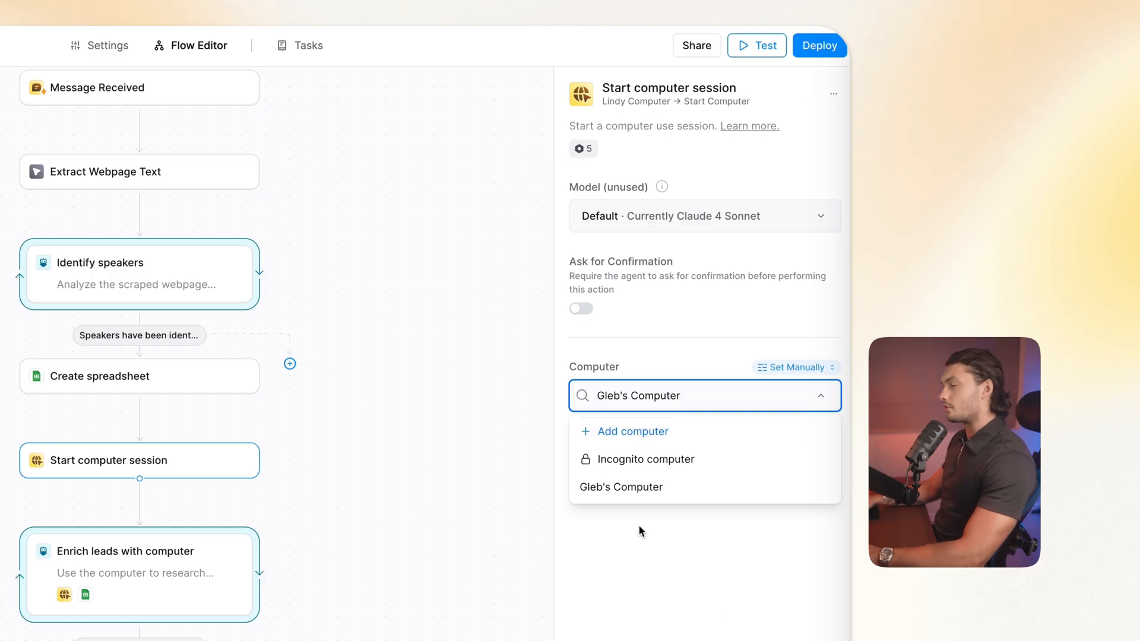
{"action": "mouse_move", "coordinate": [713, 459]}
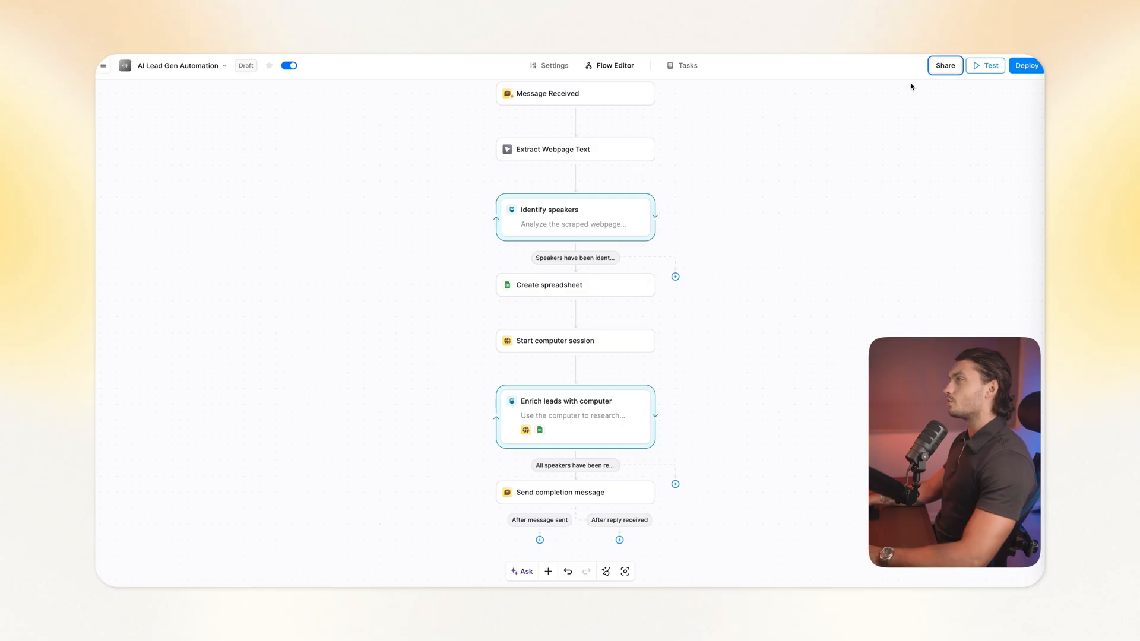
{"action": "left_click", "coordinate": [945, 66]}
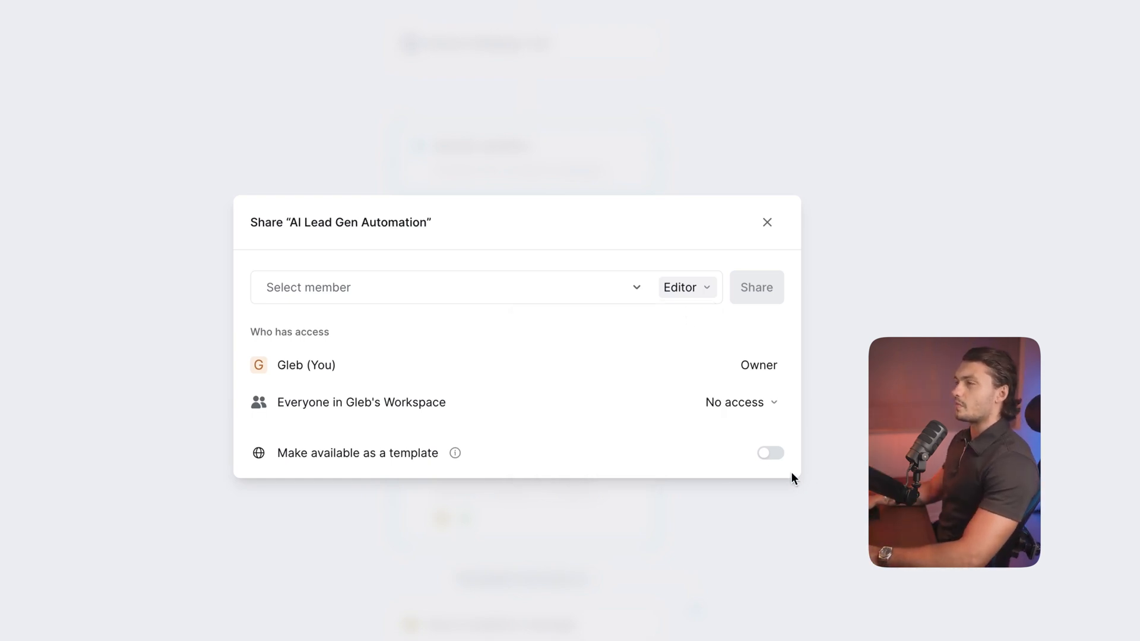
{"action": "left_click", "coordinate": [767, 223]}
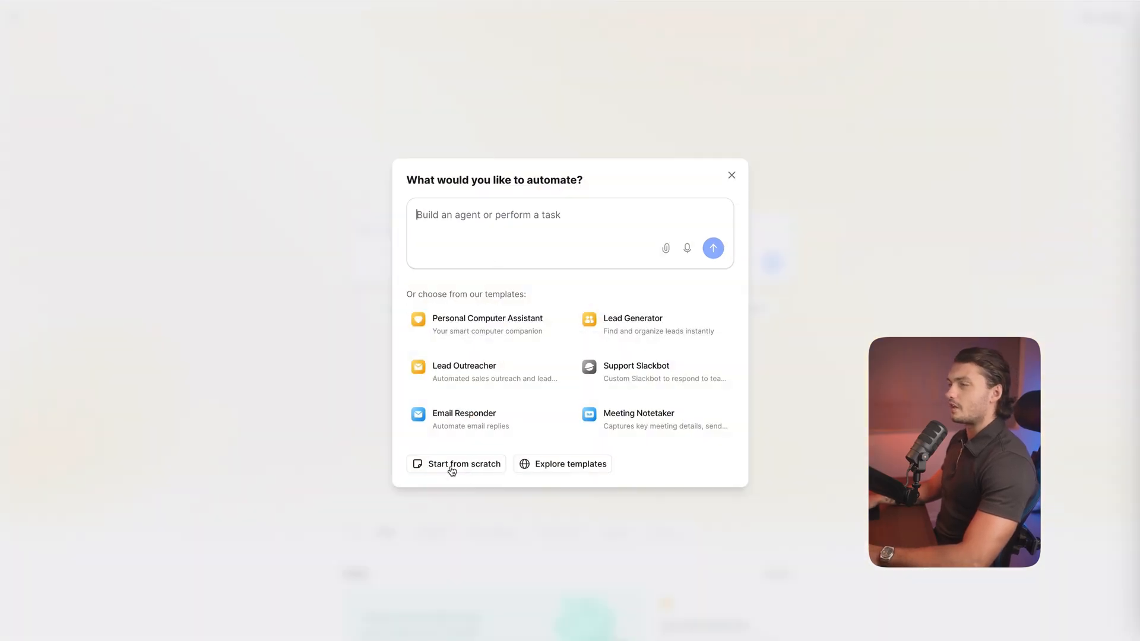
Create a scratch agent with a Timer trigger set to 'Every day at 9:00'.
{"action": "left_click", "coordinate": [456, 464]}
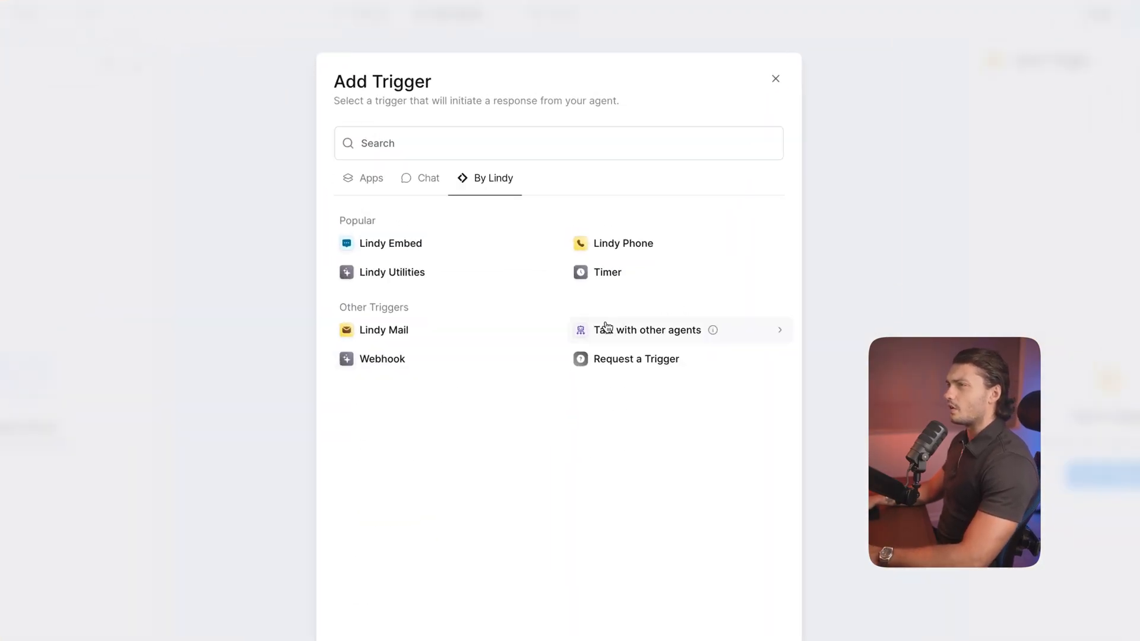
{"action": "left_click", "coordinate": [606, 271]}
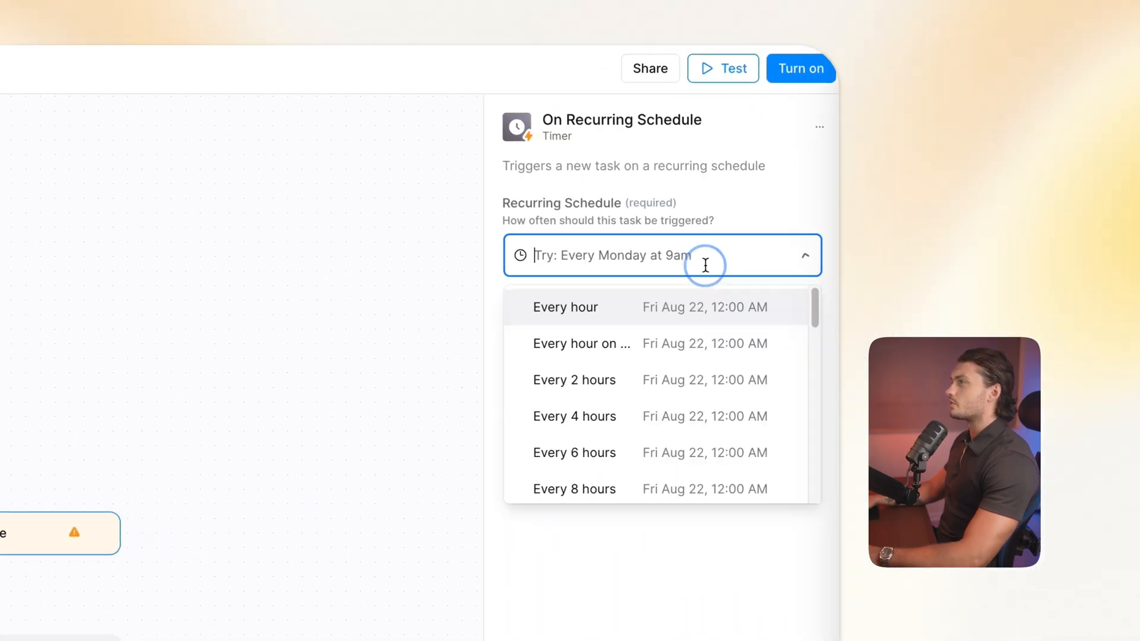
{"action": "type", "text": "Every day at 9:00"}
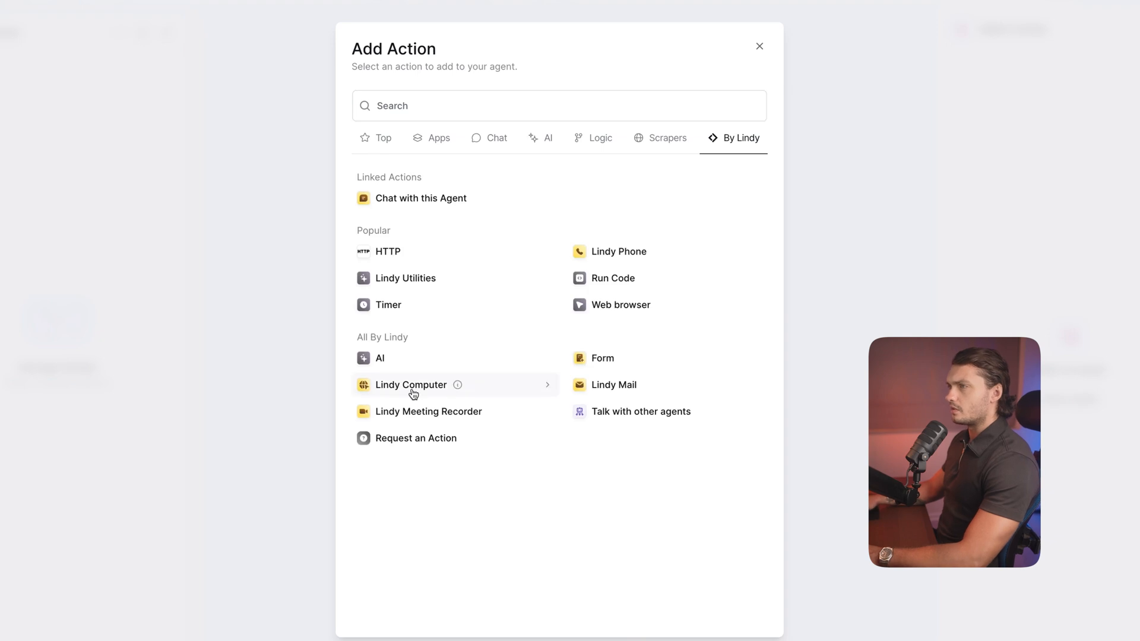
Add a Lindy Computer step and sign its browser into the 'gleb' Google account.
{"action": "left_click", "coordinate": [410, 385]}
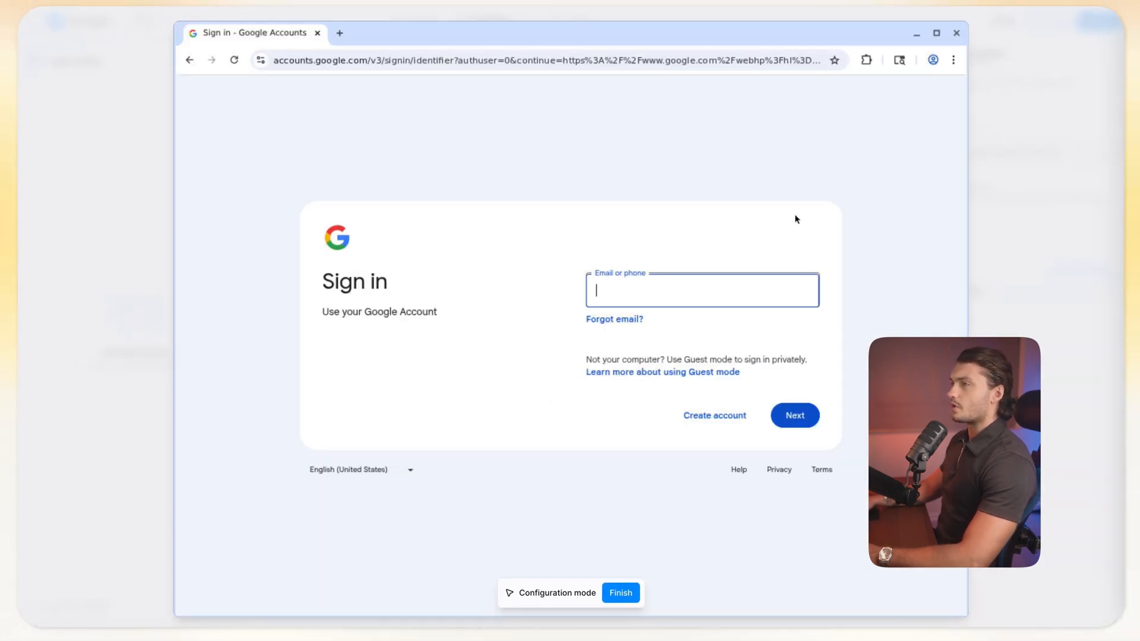
{"action": "type", "text": "gleb"}
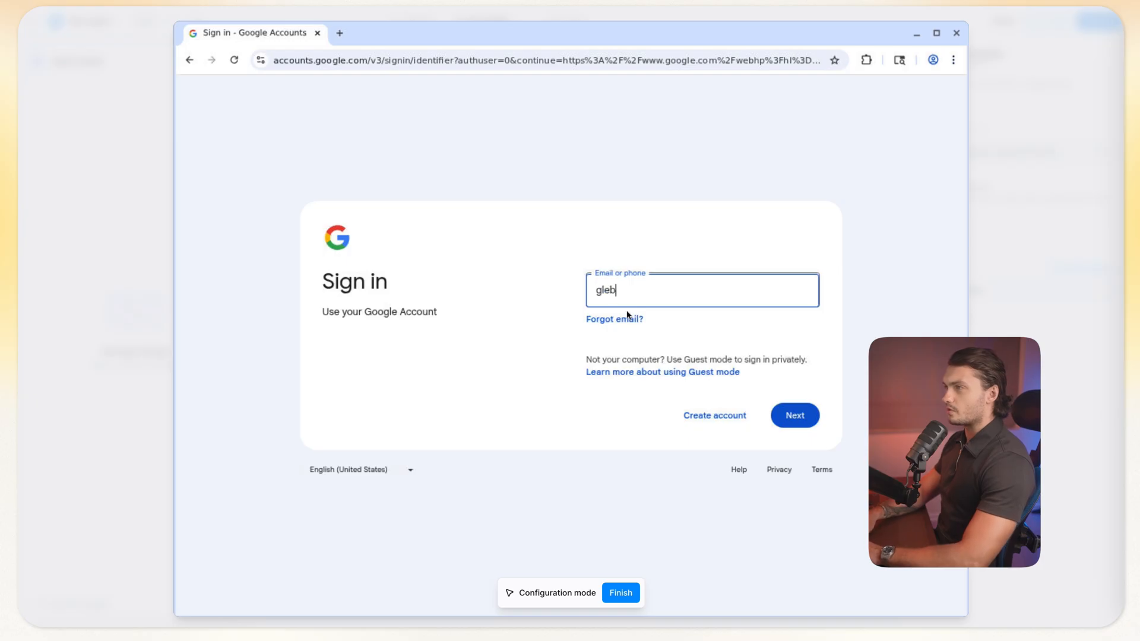
{"action": "left_click", "coordinate": [794, 415]}
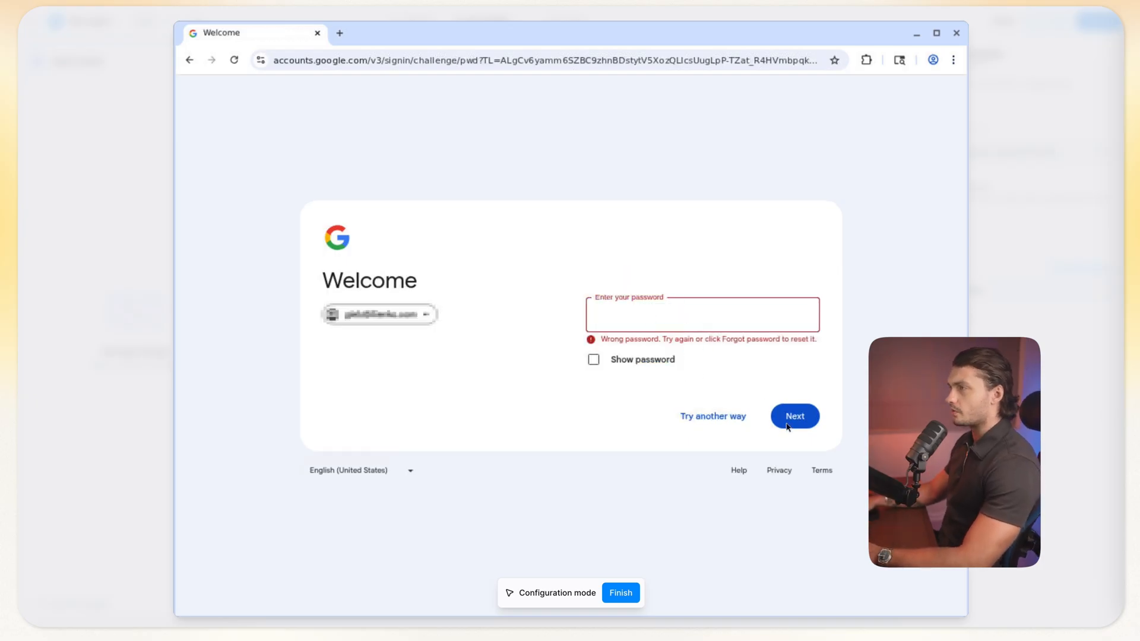
{"action": "left_click", "coordinate": [793, 416]}
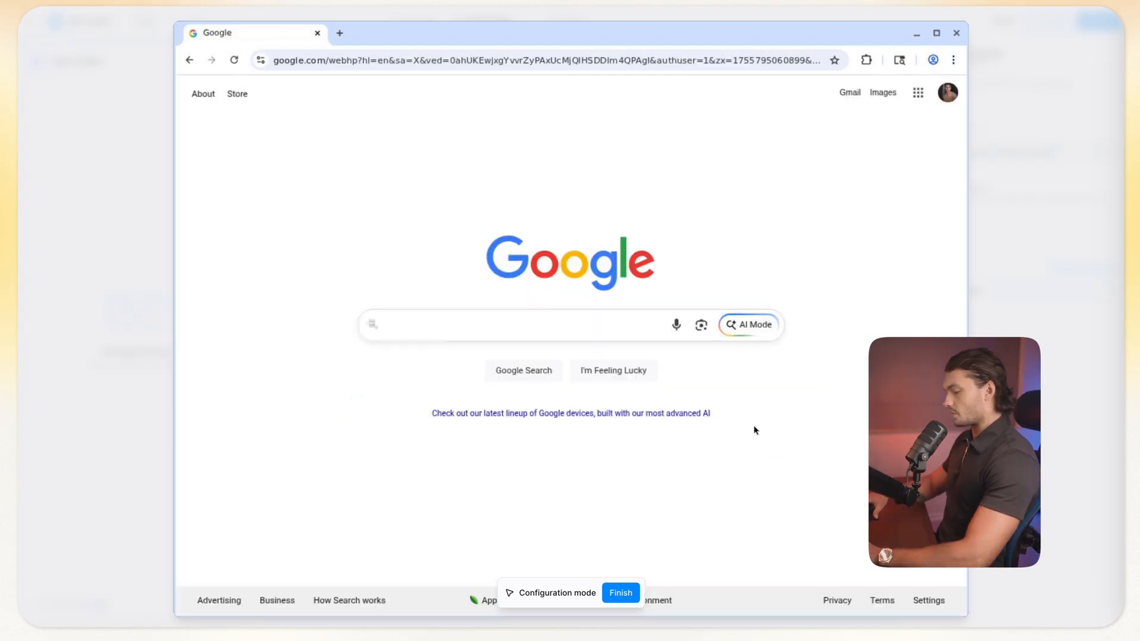
{"action": "left_click", "coordinate": [516, 324]}
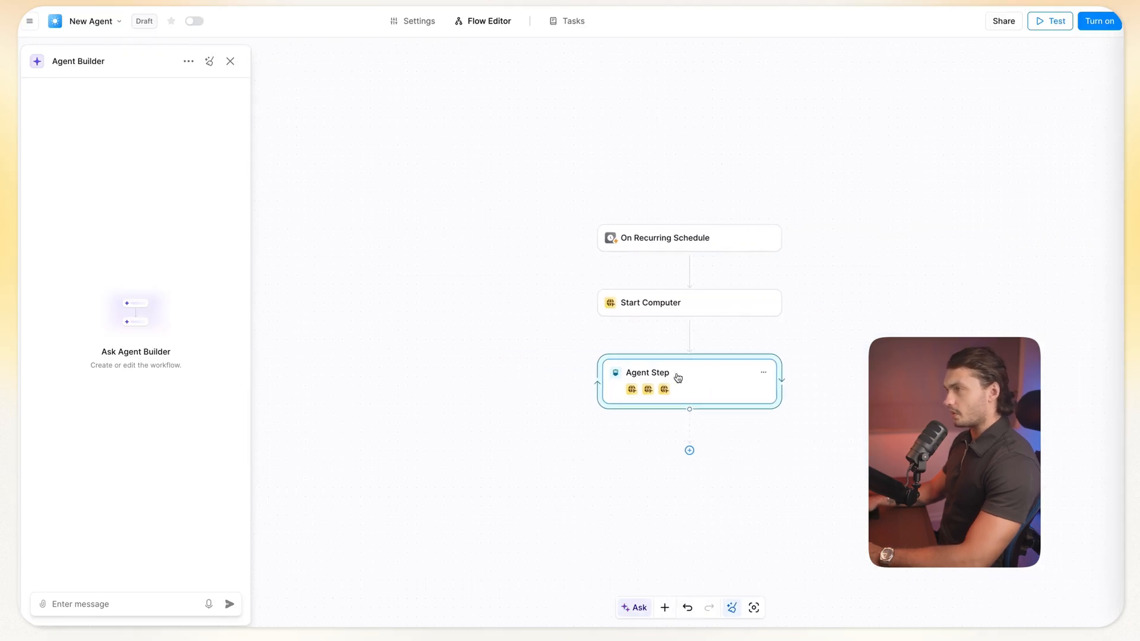
Enter the Agent Step prompt to find new invoice emails in Gmail and log their details.
{"action": "left_click", "coordinate": [687, 372]}
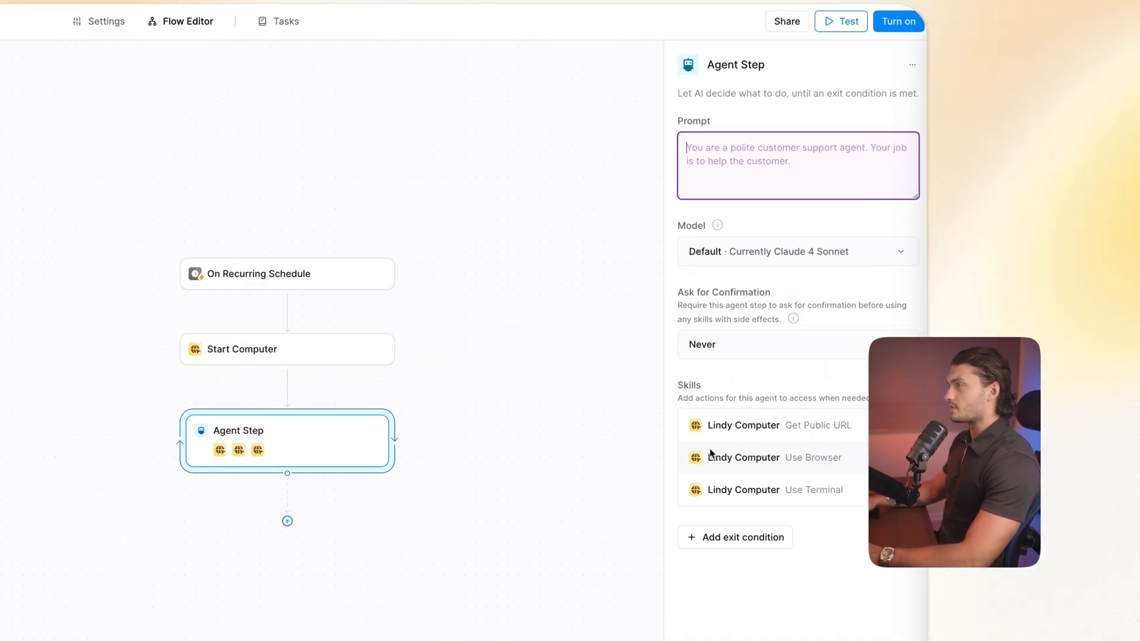
{"action": "type", "text": "Go to gmail and look for any new emails that are invoices and add the information from them to a google sheet on my account named LINDY INVOICES."}
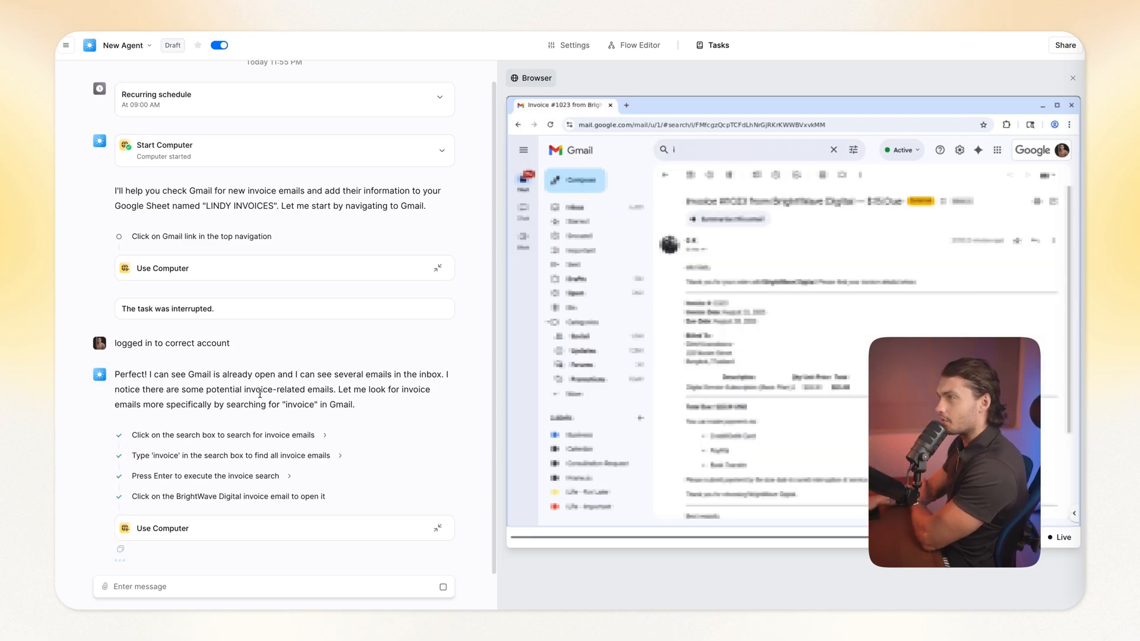
Watch the test run search Gmail and log BrightWave Digital invoice 1023 ($15.00).
{"action": "scroll", "scroll_direction": "down", "scroll_amount": 3}
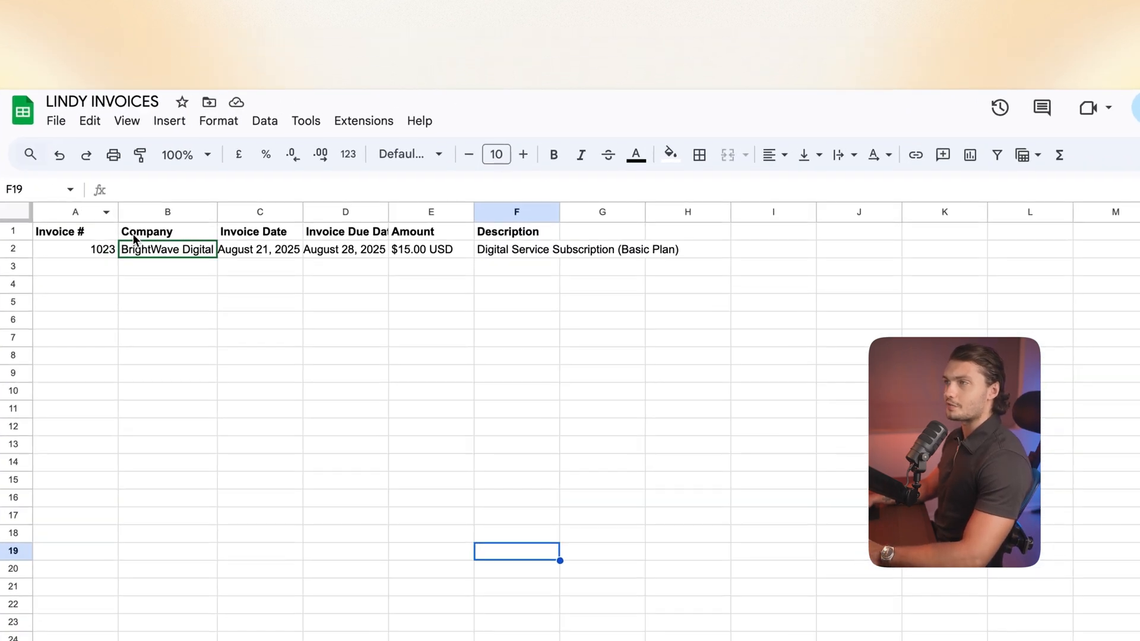
Widen the Invoice Due Date column and auto-fit the Description column in LINDY INVOICES.
{"action": "left_click_drag", "start_coordinate": [309, 212], "coordinate": [304, 211]}
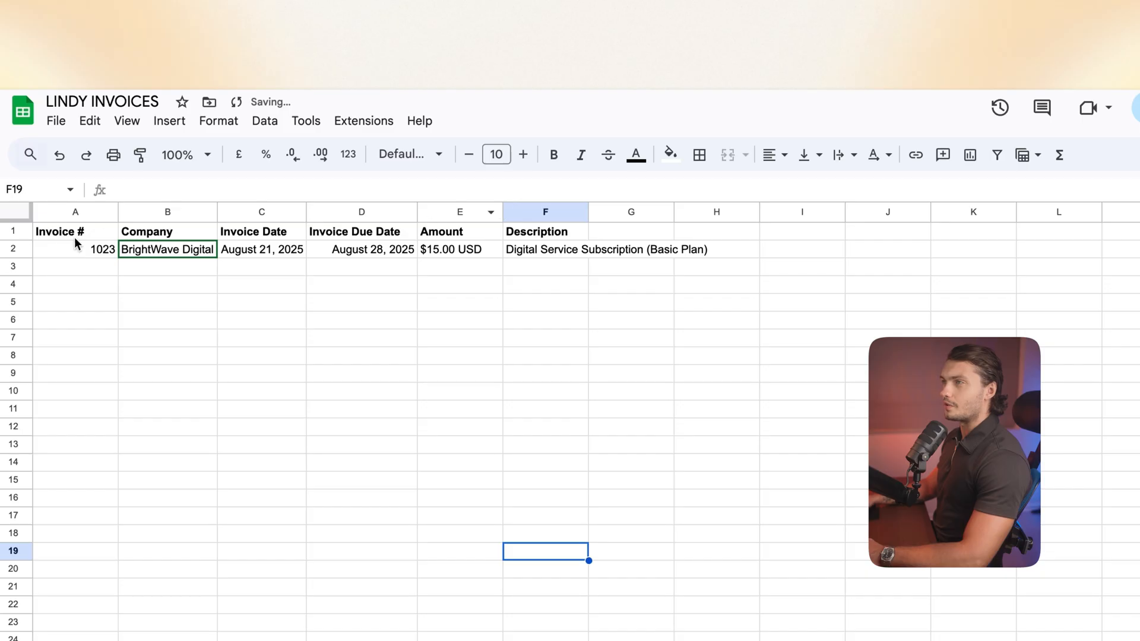
{"action": "left_click", "coordinate": [75, 250]}
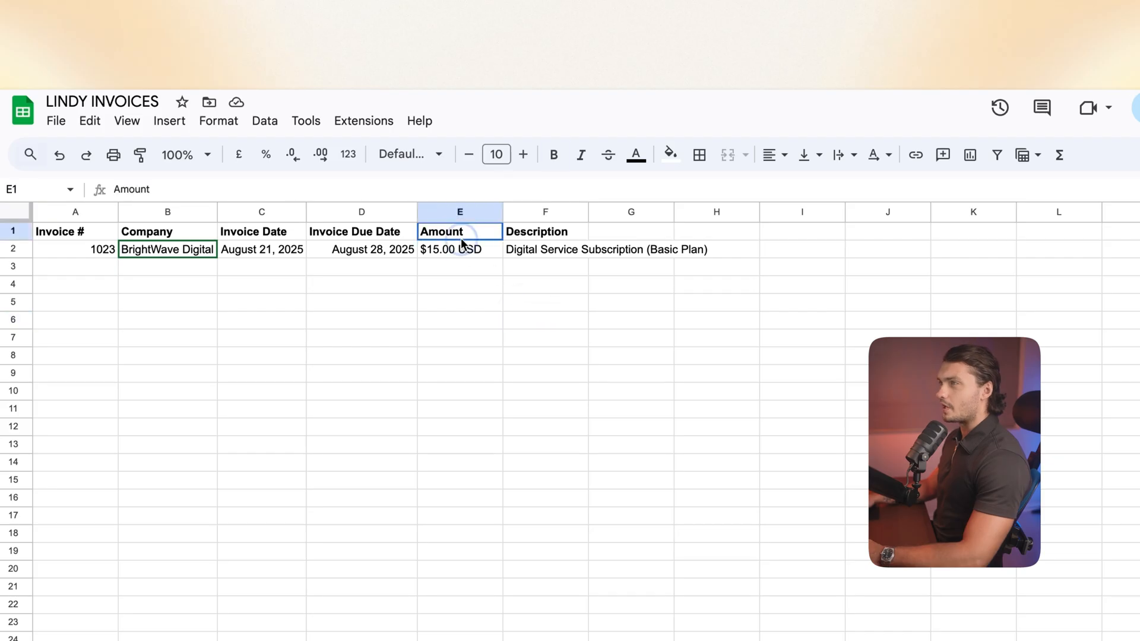
{"action": "left_click", "coordinate": [844, 408]}
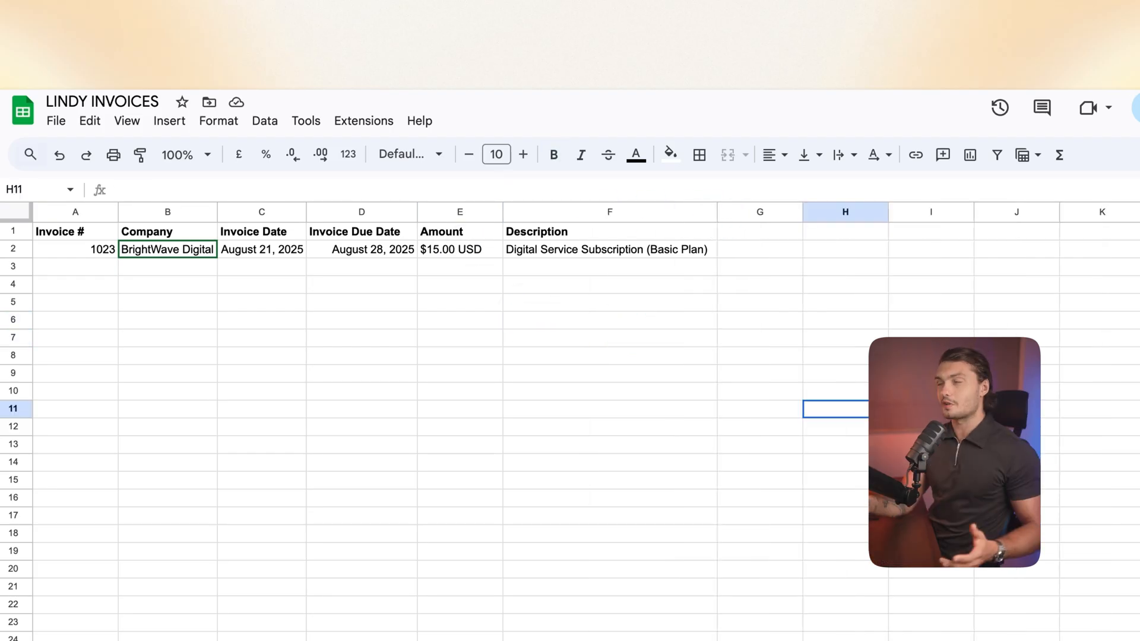